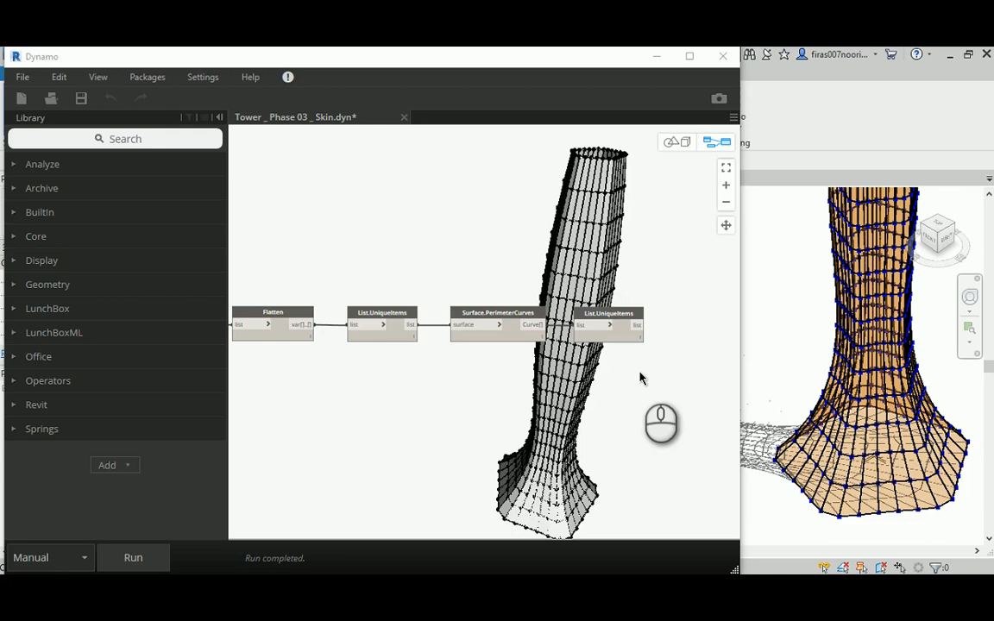
mouse_move(323, 138)
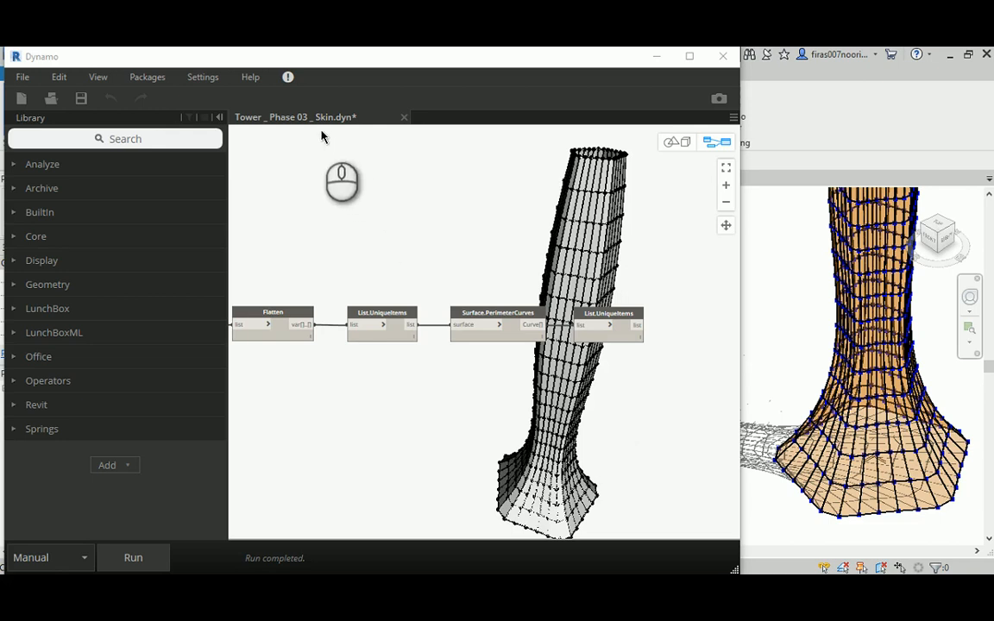
mouse_move(423, 375)
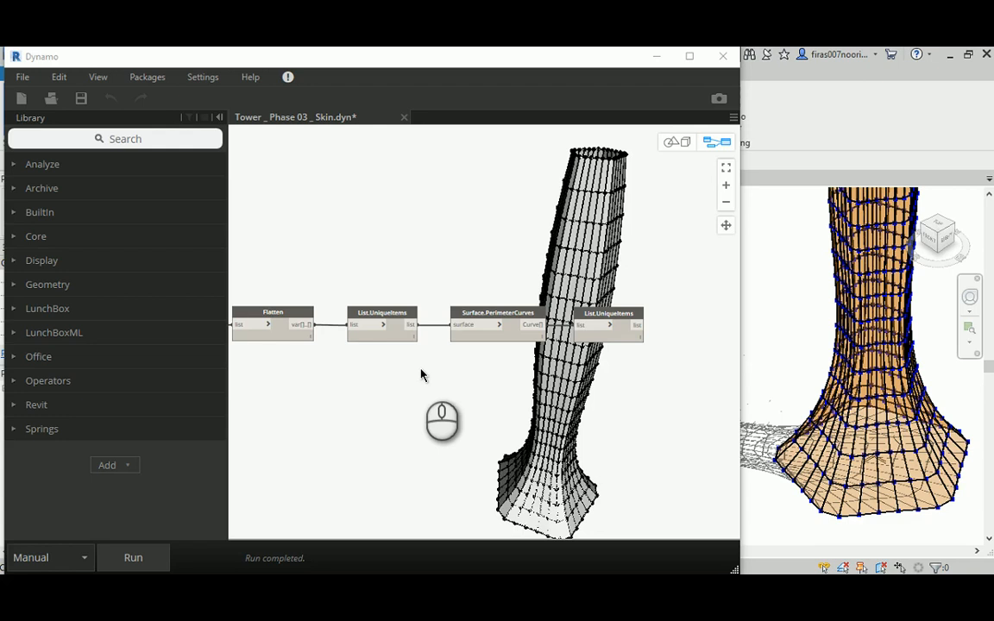
mouse_move(387, 362)
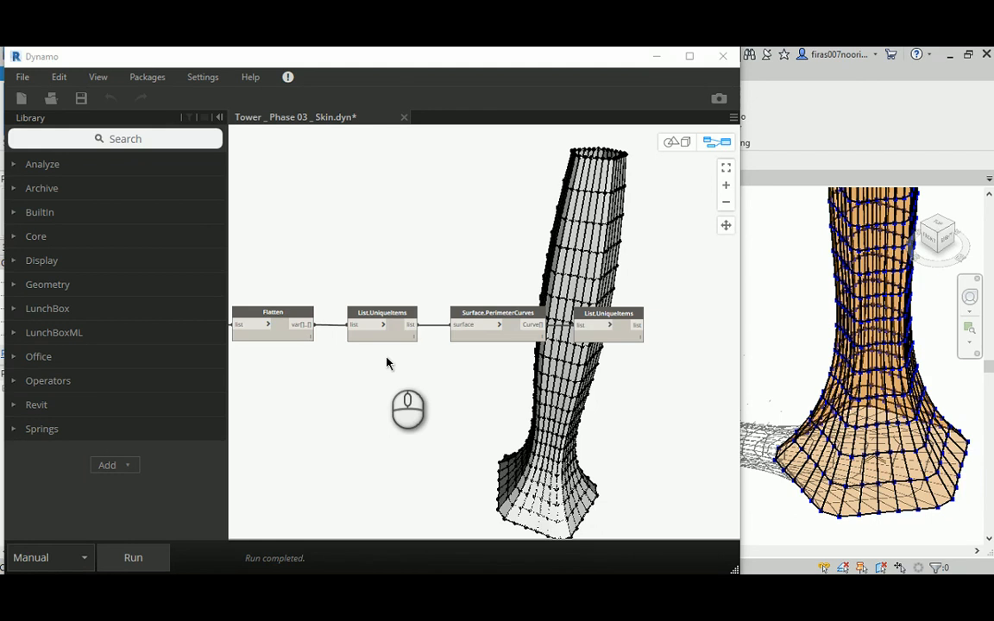
mouse_move(324, 126)
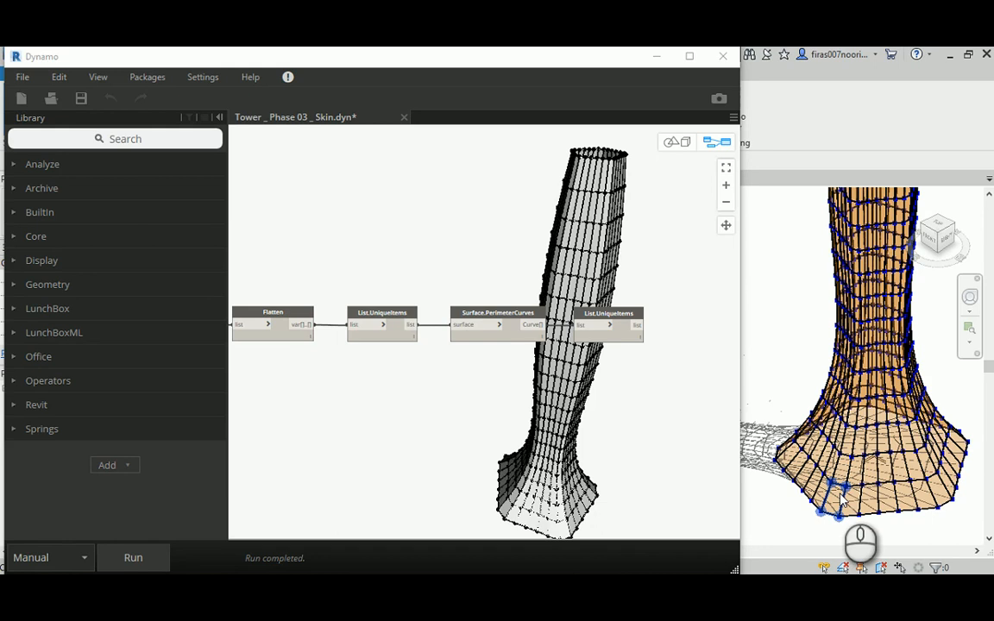
mouse_move(751, 488)
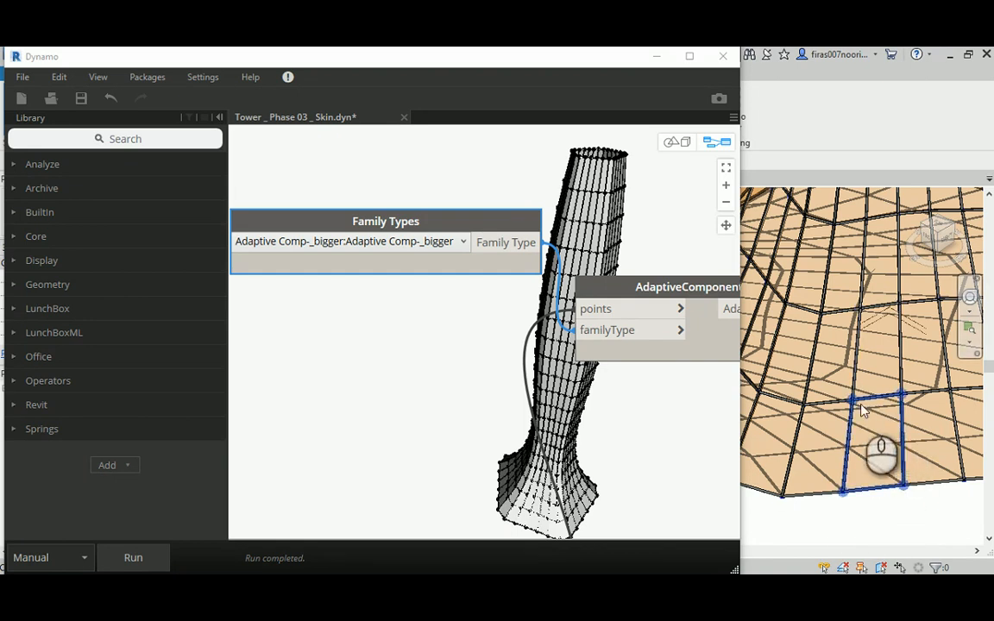
mouse_move(882, 490)
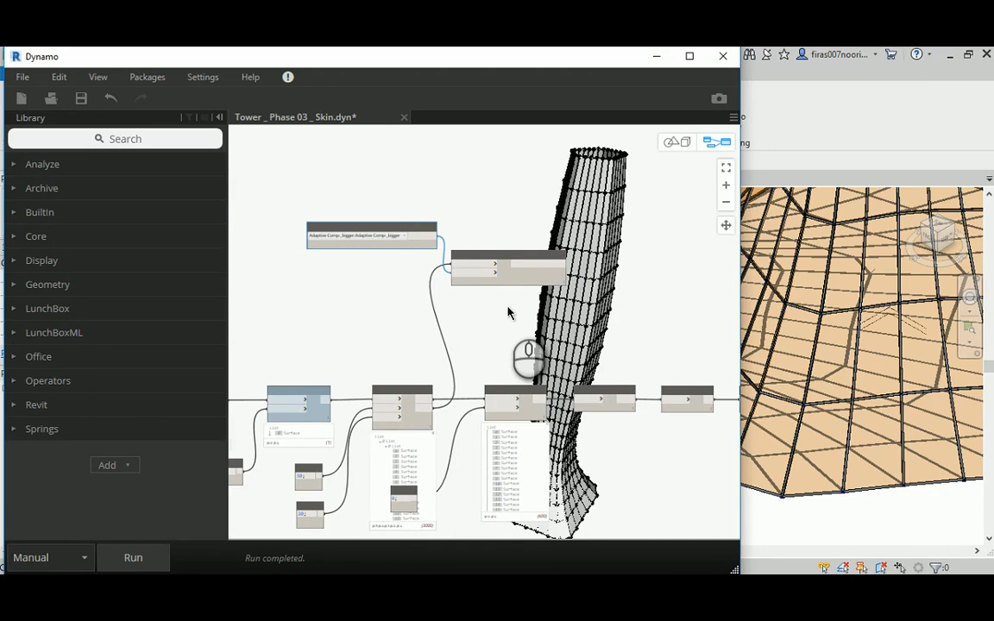
mouse_move(429, 373)
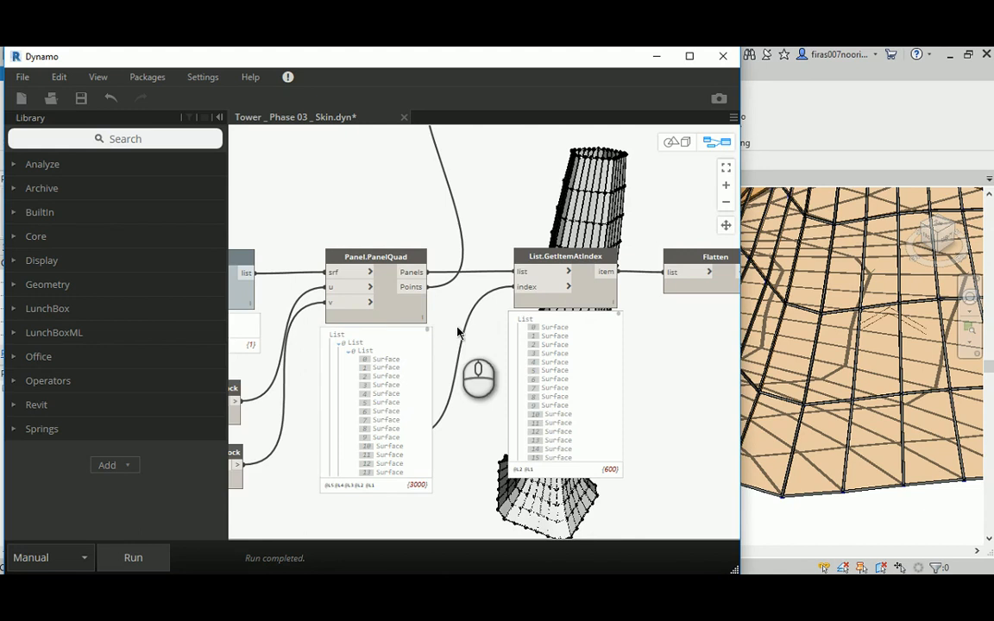
mouse_move(544, 263)
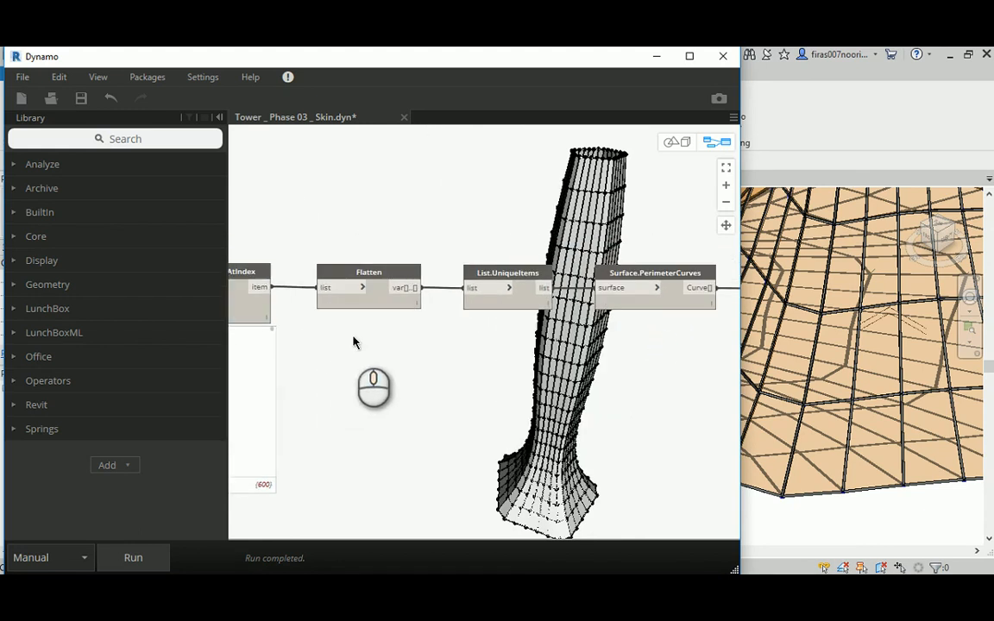
Attach a Flatten node to Surface.PerimeterCurves and run it to get 2400 curves
click(368, 272)
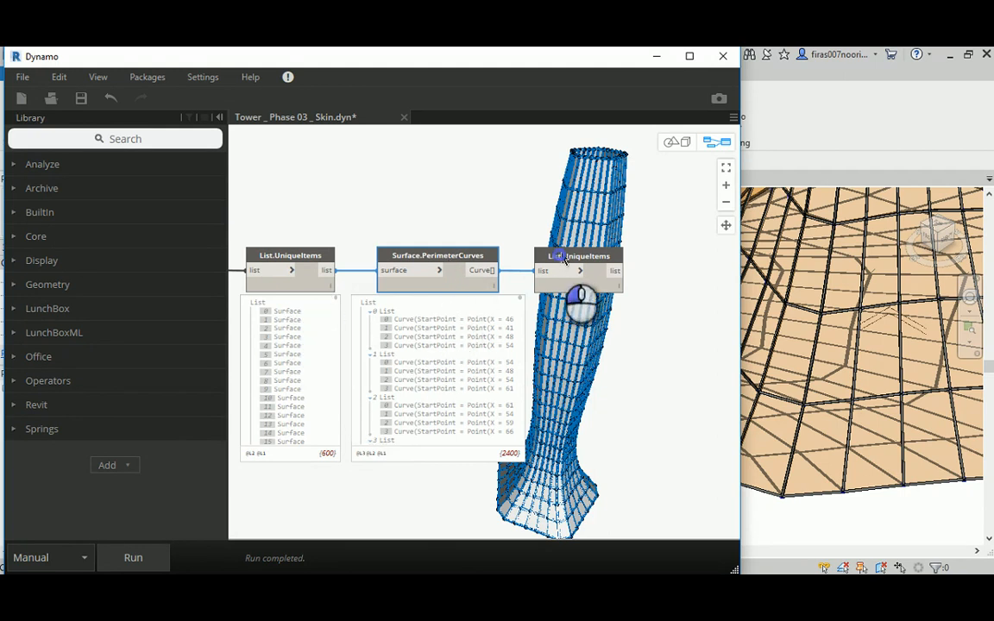
drag(579, 256, 554, 168)
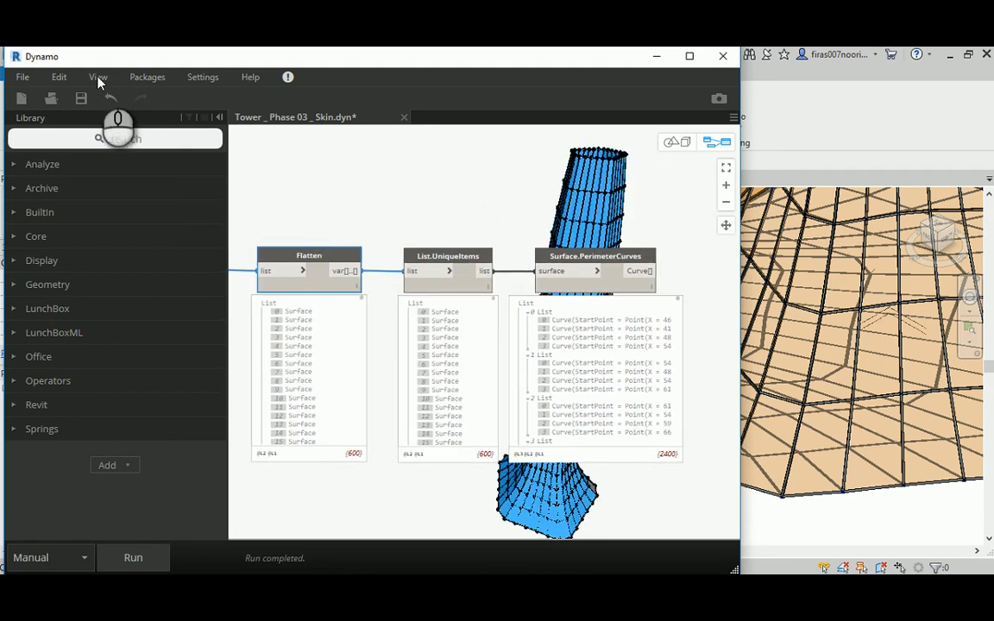
mouse_move(78, 129)
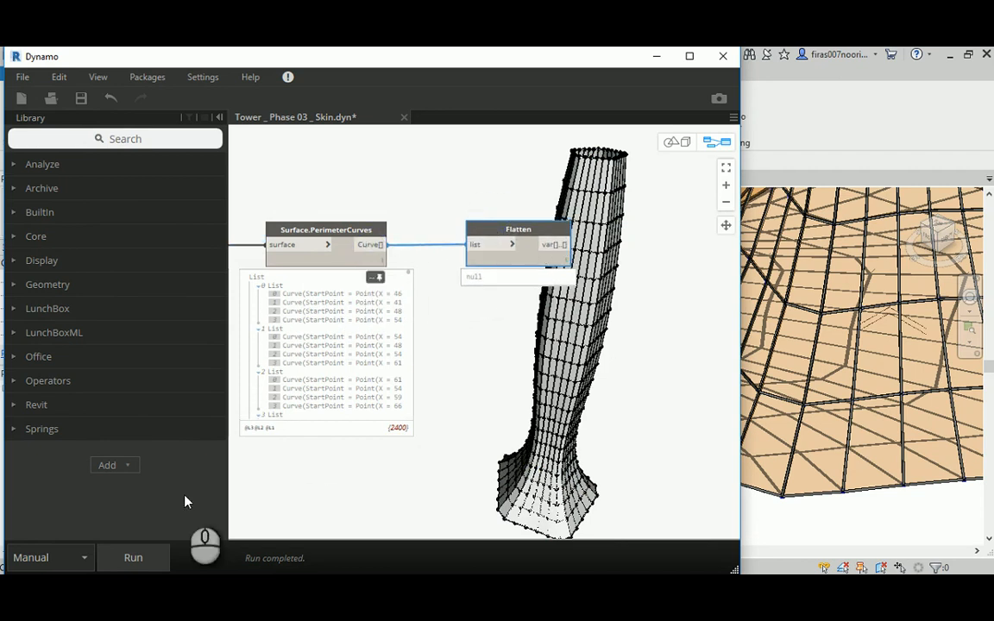
click(133, 558)
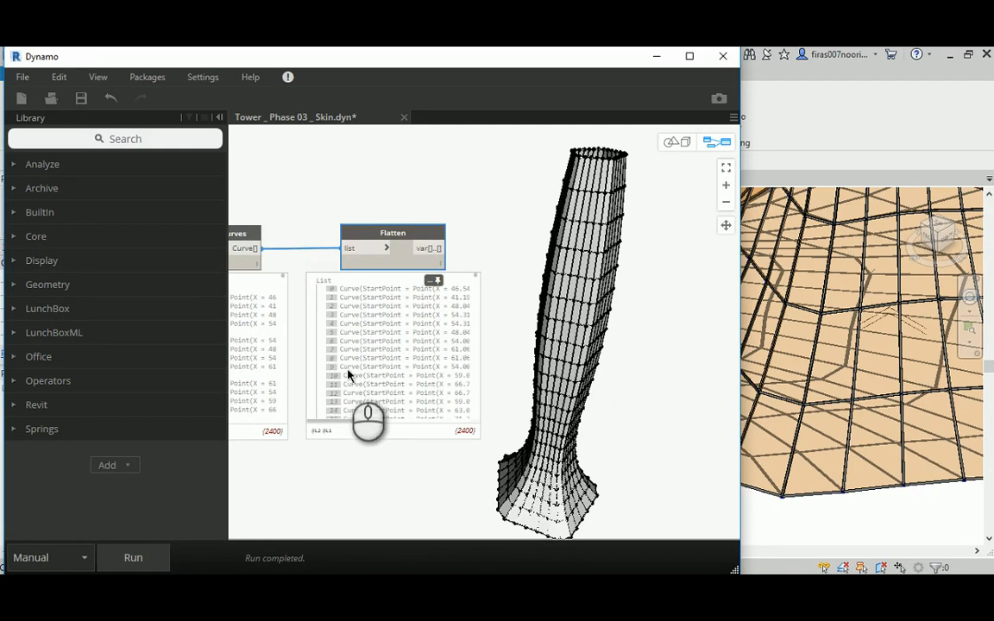
mouse_move(349, 394)
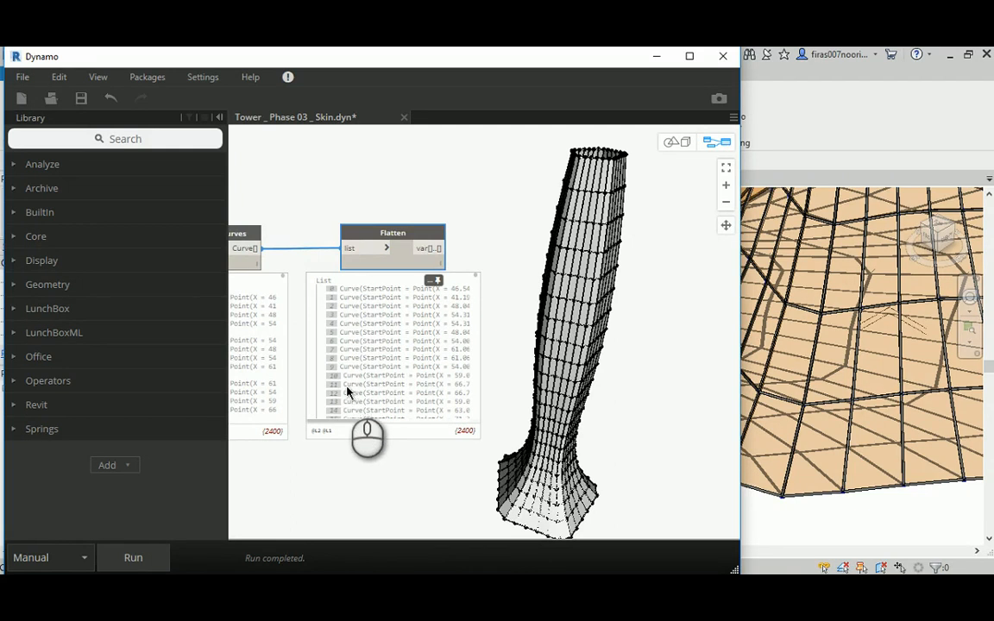
Search 'curve.s' and place Curve.StartPoint and Curve.EndPoint nodes fed by the Flatten output
click(115, 139)
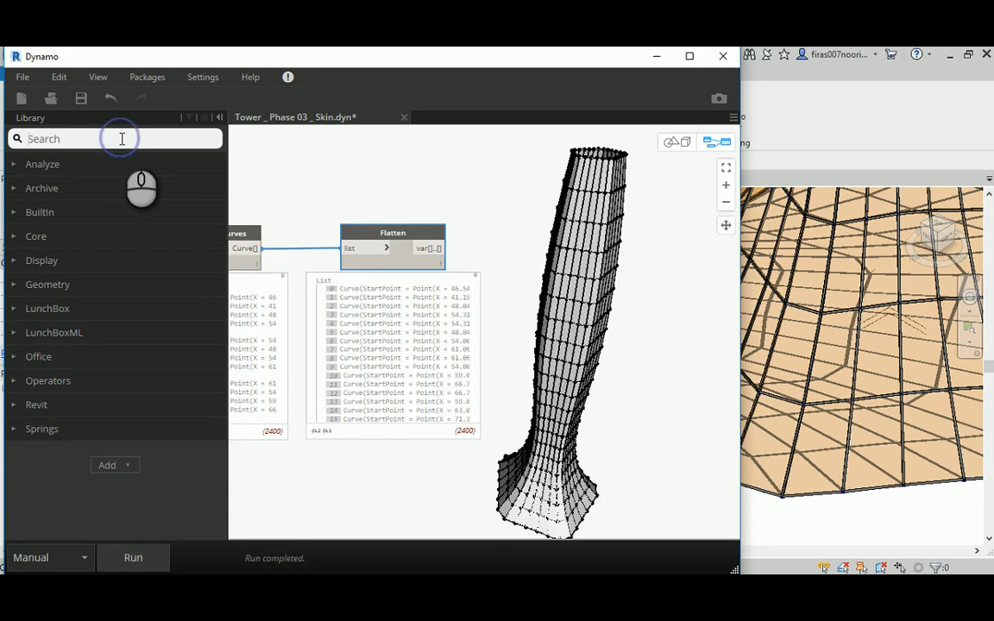
text(curve.s)
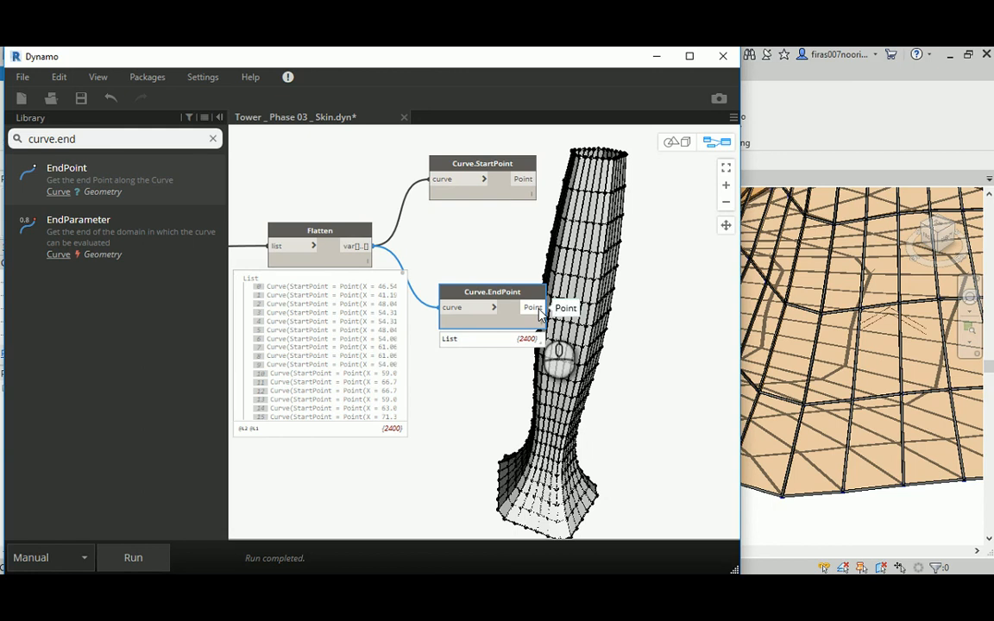
click(533, 307)
text(list)
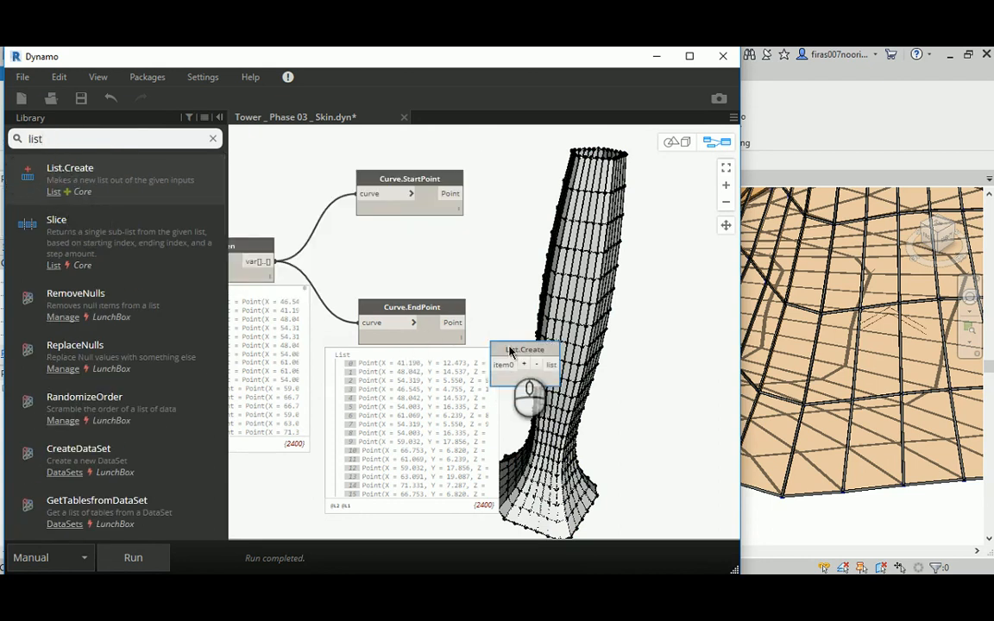
Feed start and end points into List.Create and run, yielding a 4800-point list
drag(526, 364, 548, 247)
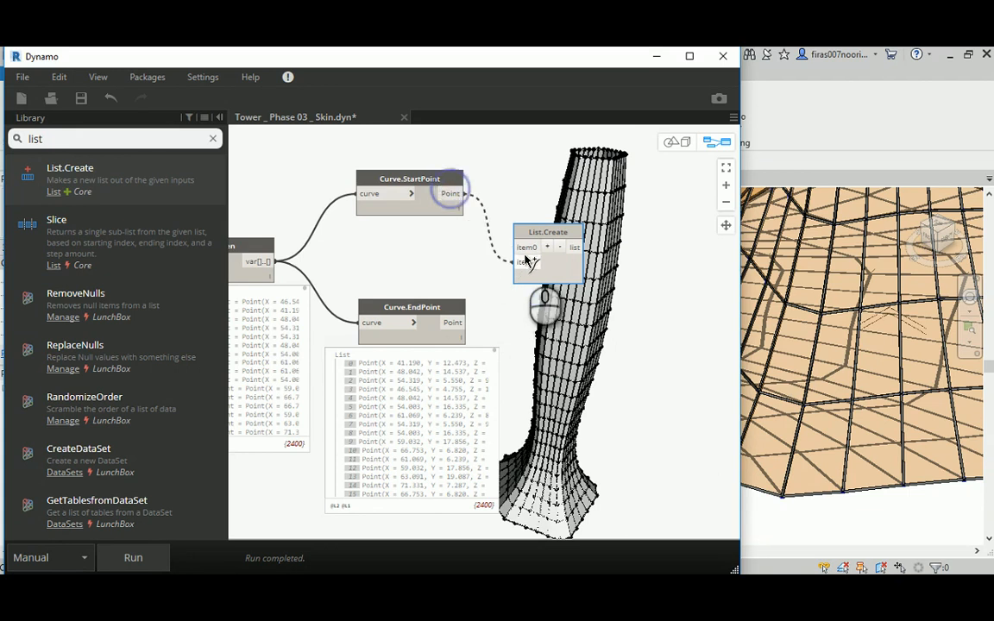
click(559, 248)
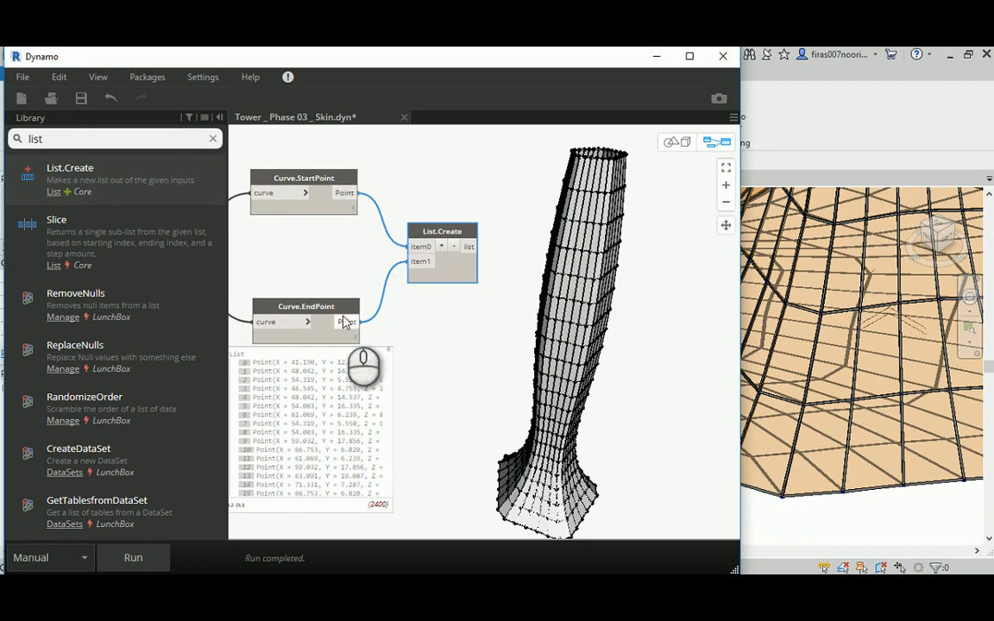
mouse_move(348, 322)
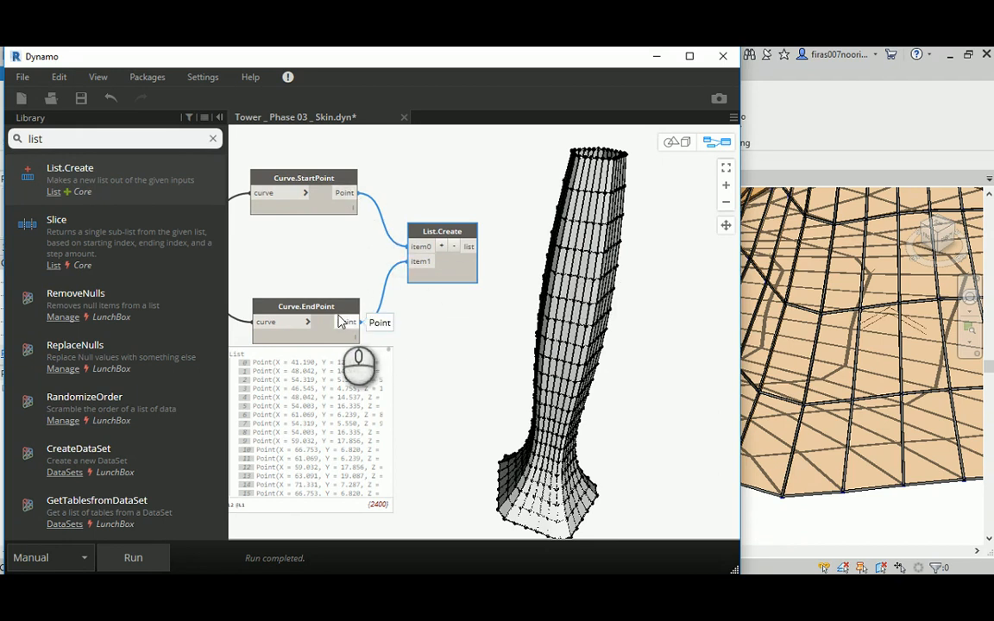
click(133, 557)
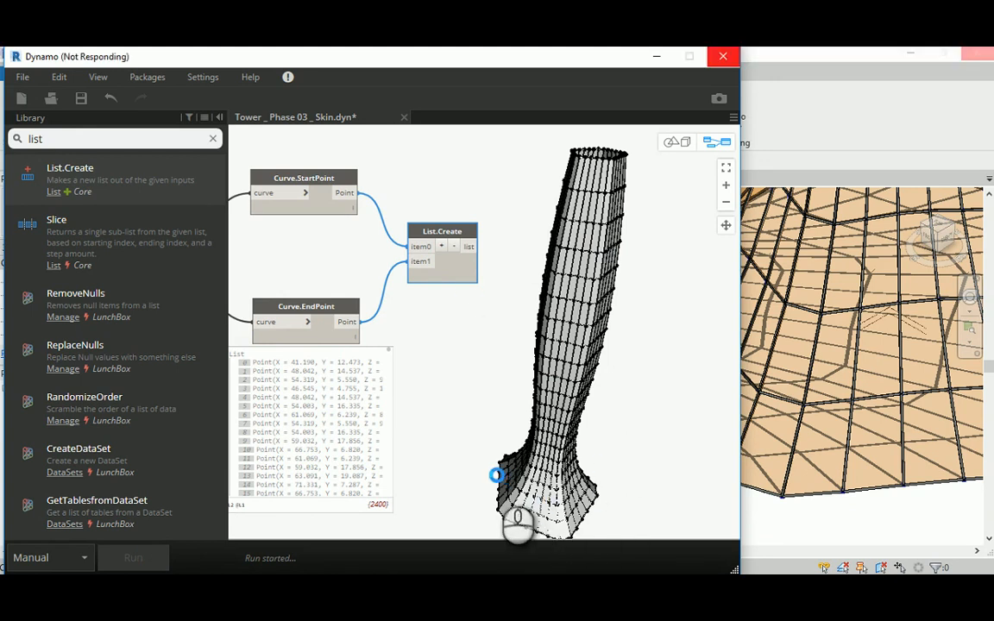
click(133, 557)
text(transpo)
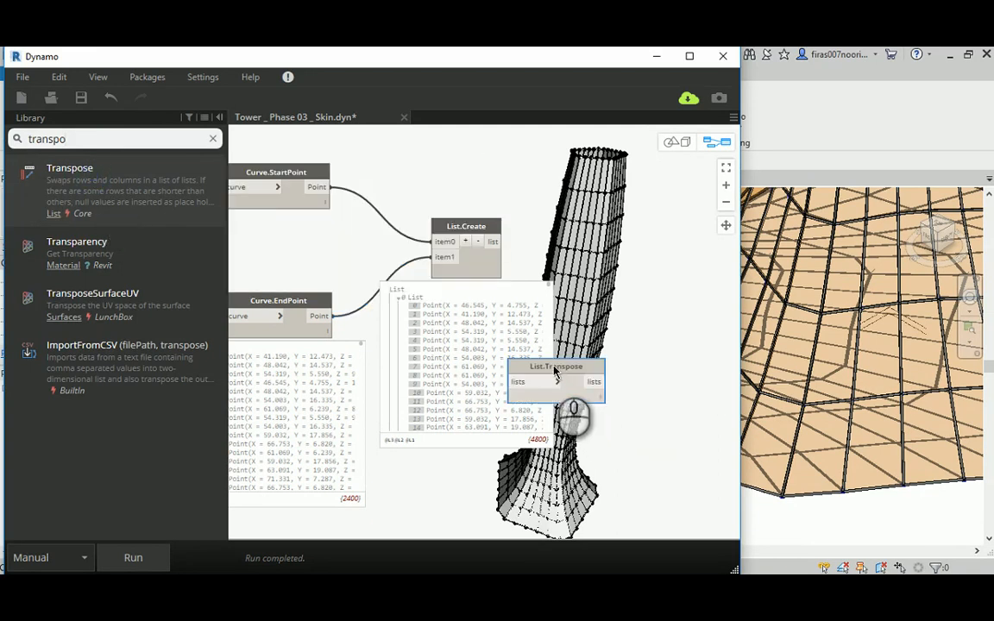
Place List.Transpose beside List.Create and connect the combined point list to it
drag(556, 380, 636, 246)
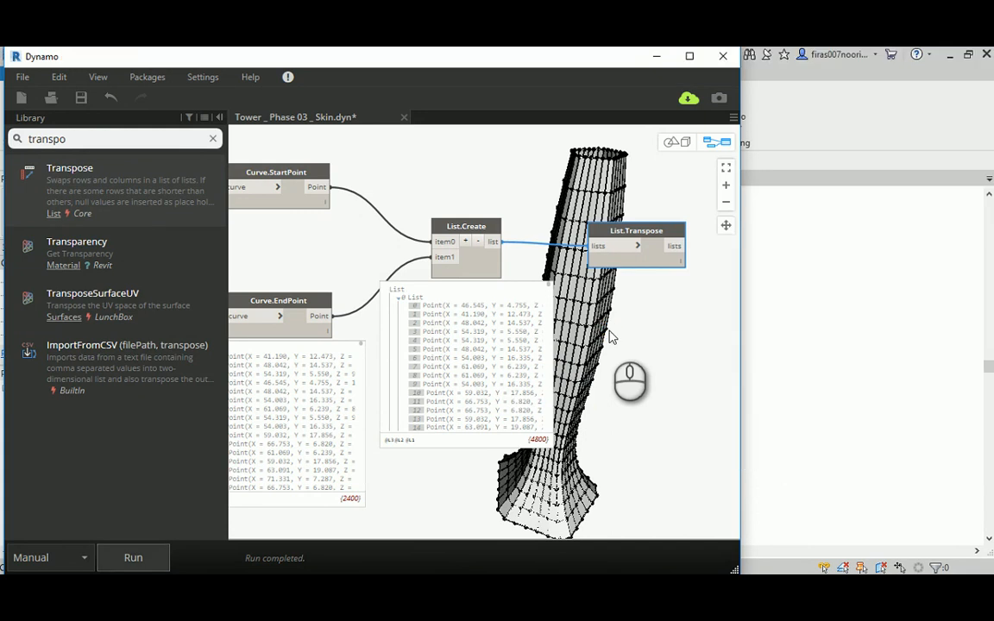
click(674, 281)
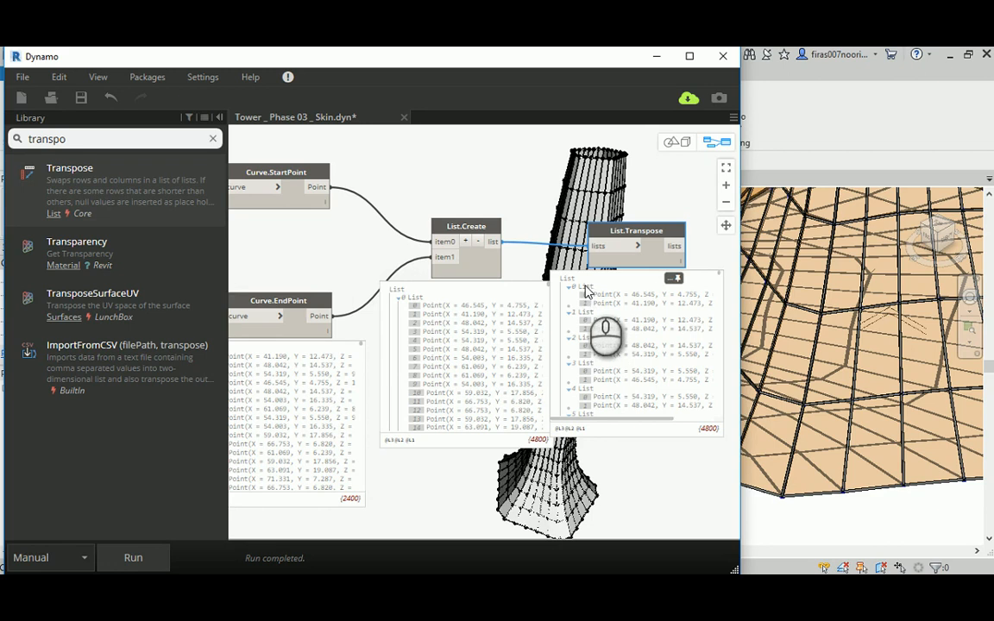
mouse_move(599, 272)
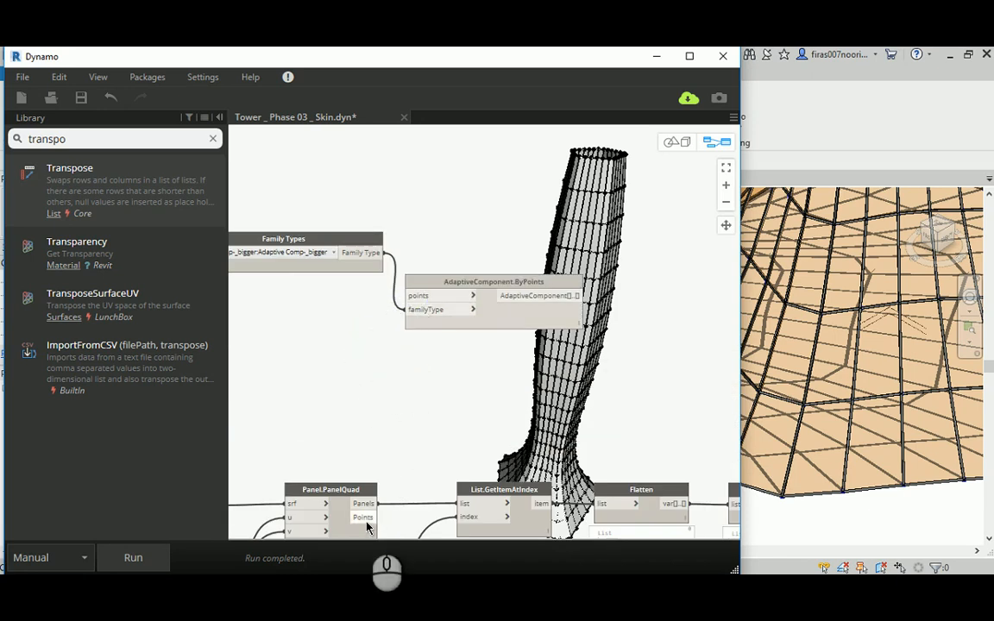
mouse_move(427, 321)
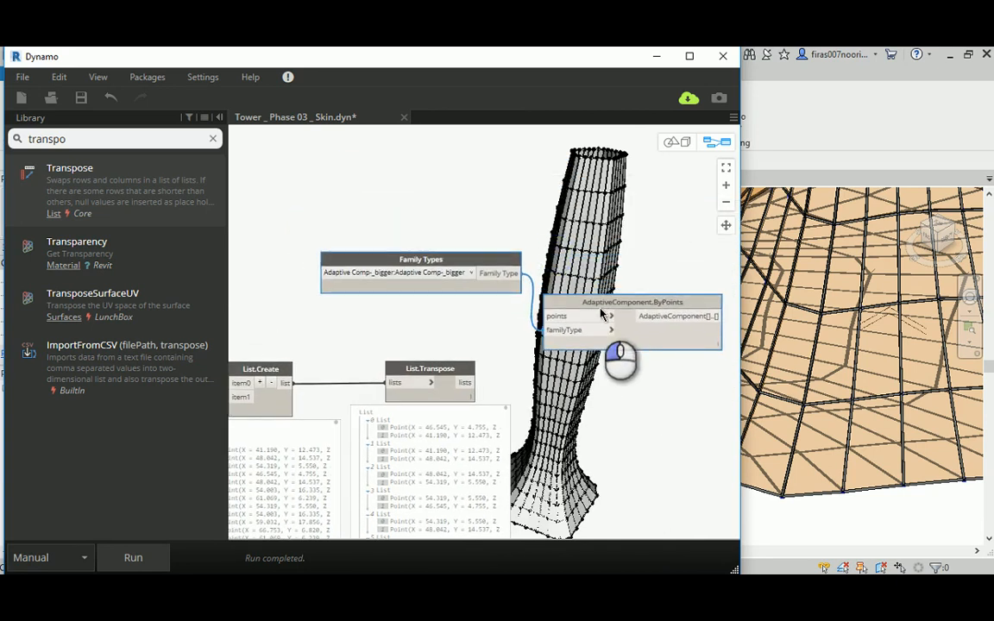
mouse_move(466, 383)
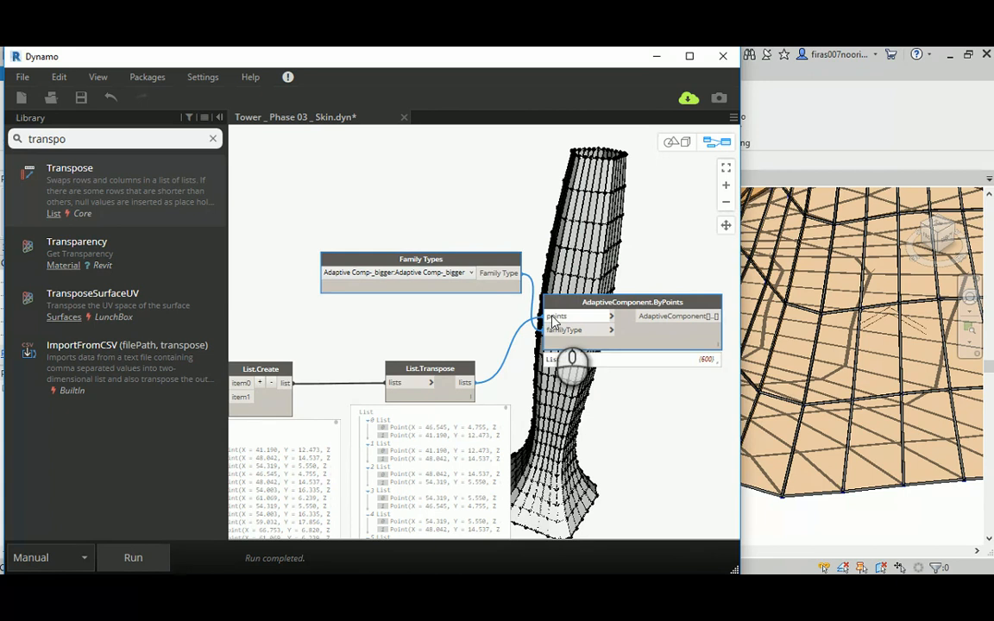
mouse_move(499, 273)
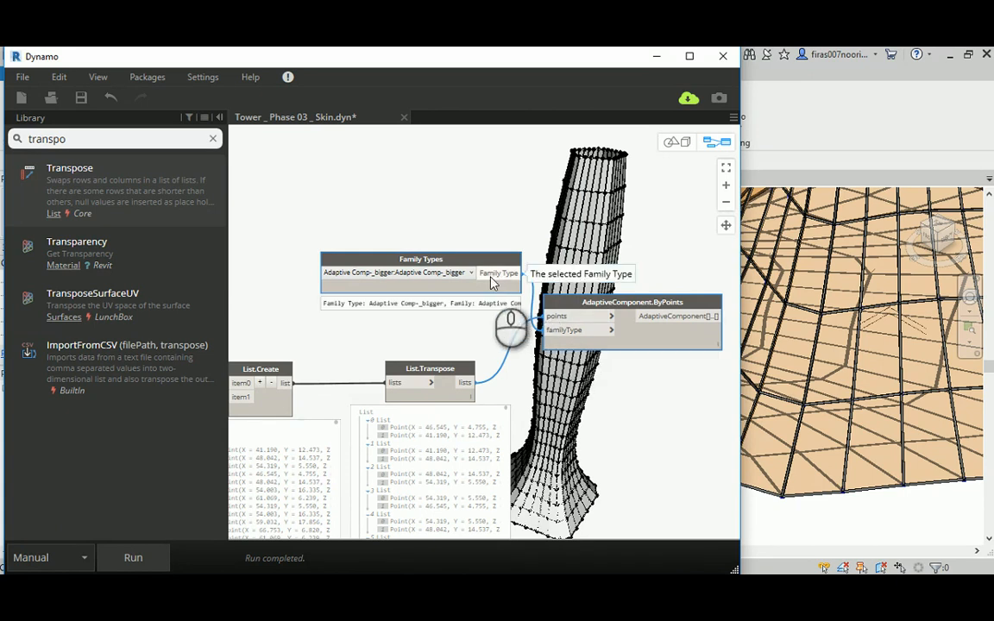
mouse_move(421, 259)
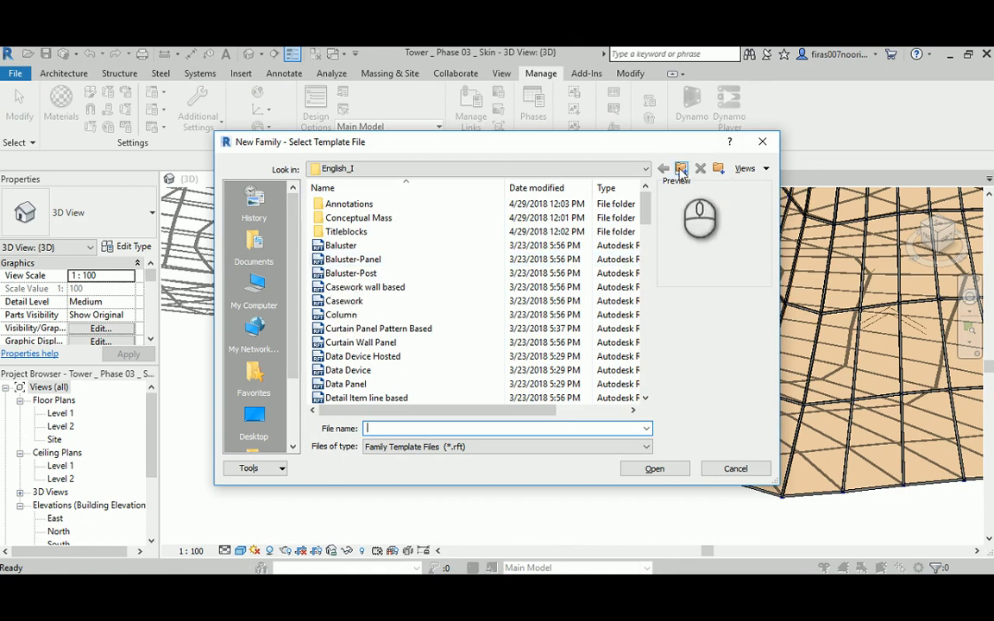
Browse to the English templates folder and open Metric Generic Model Adaptive.rft
click(662, 168)
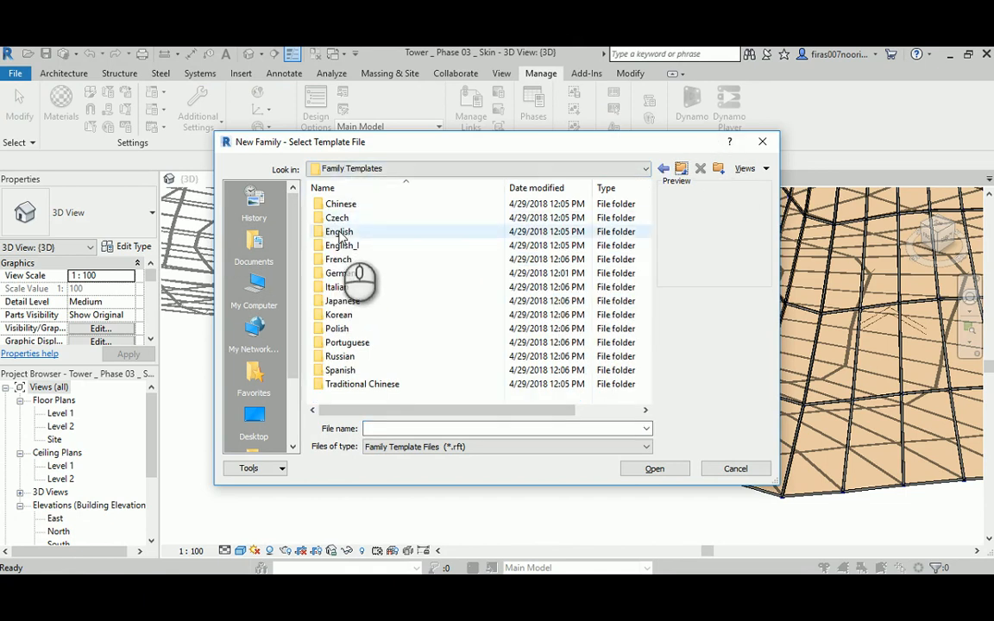
double_click(339, 232)
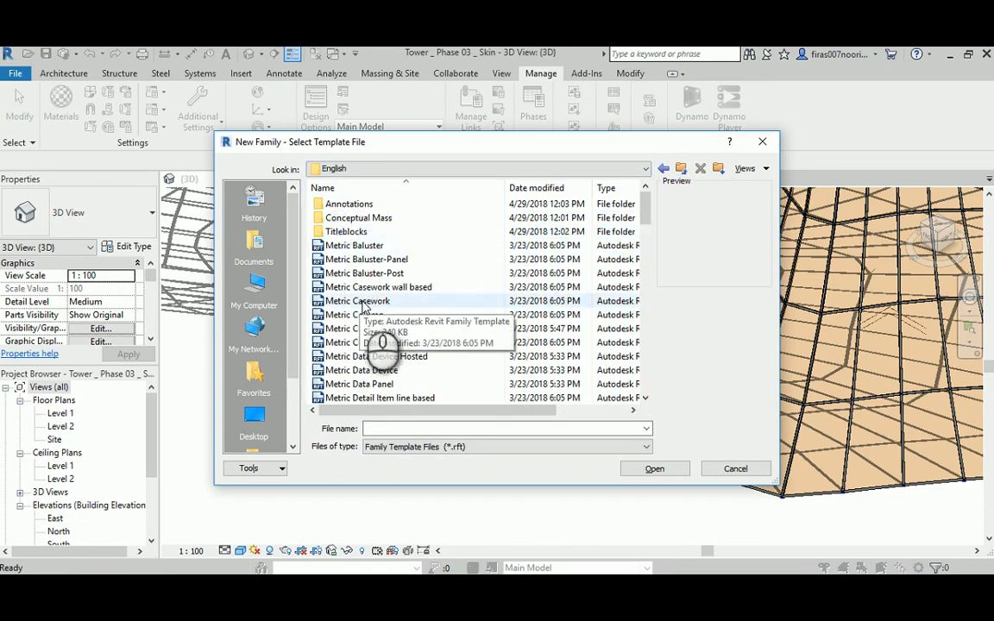
click(357, 301)
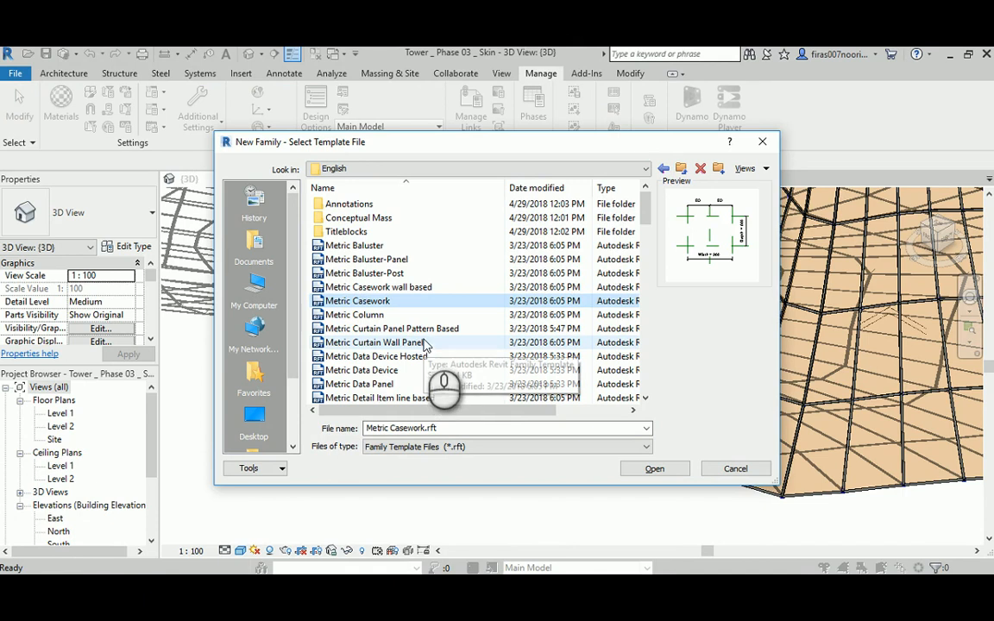
click(391, 328)
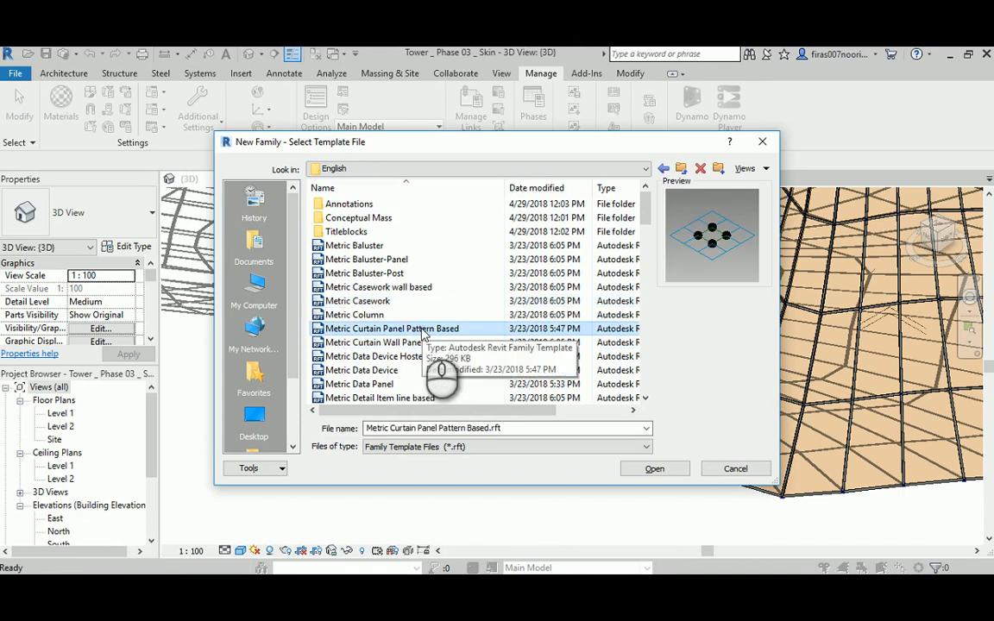
scroll(down, 3)
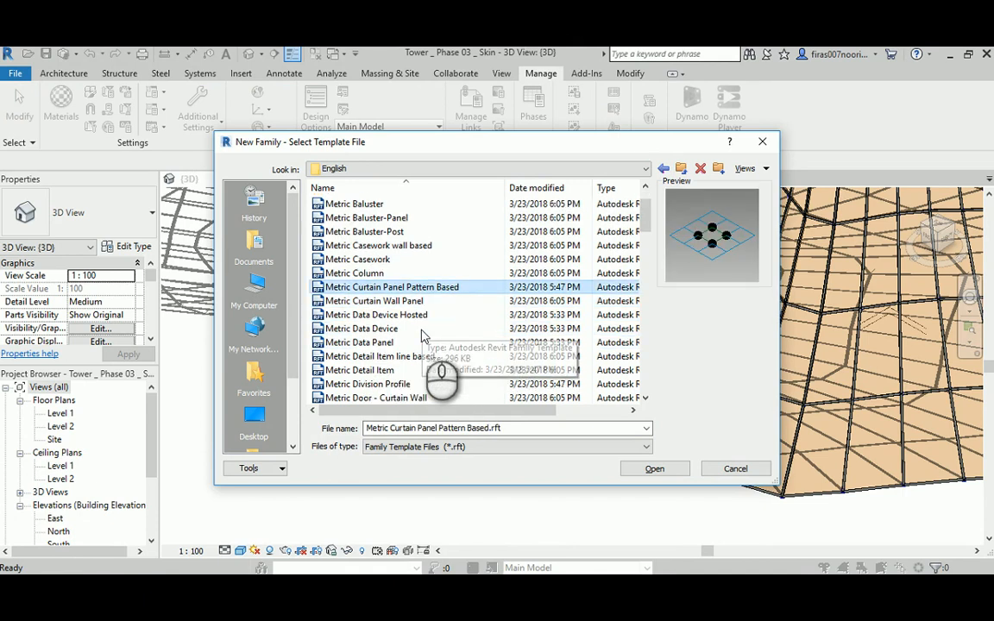
scroll(down, 3)
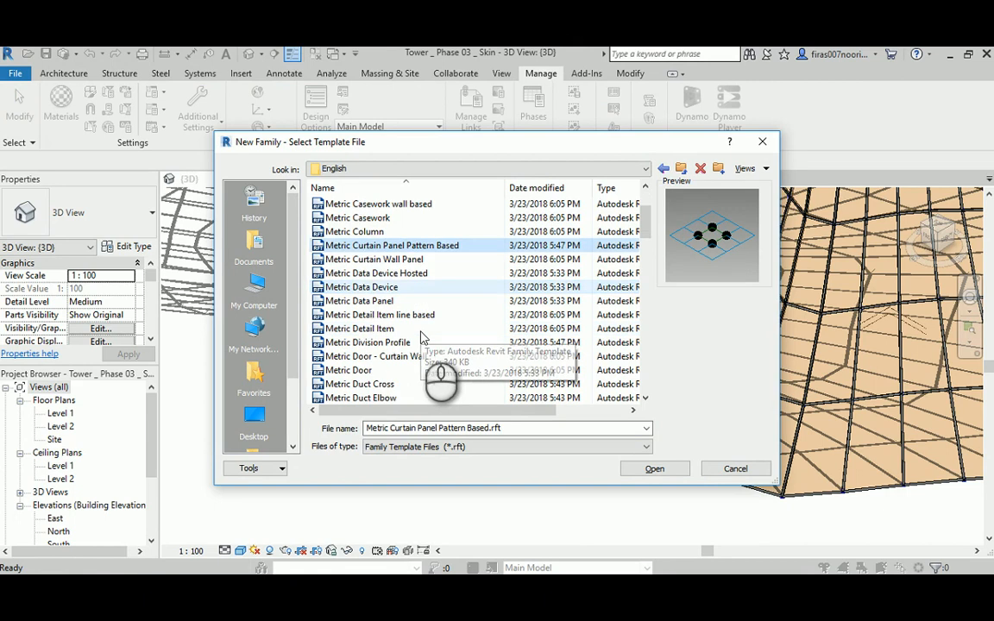
scroll(down, 3)
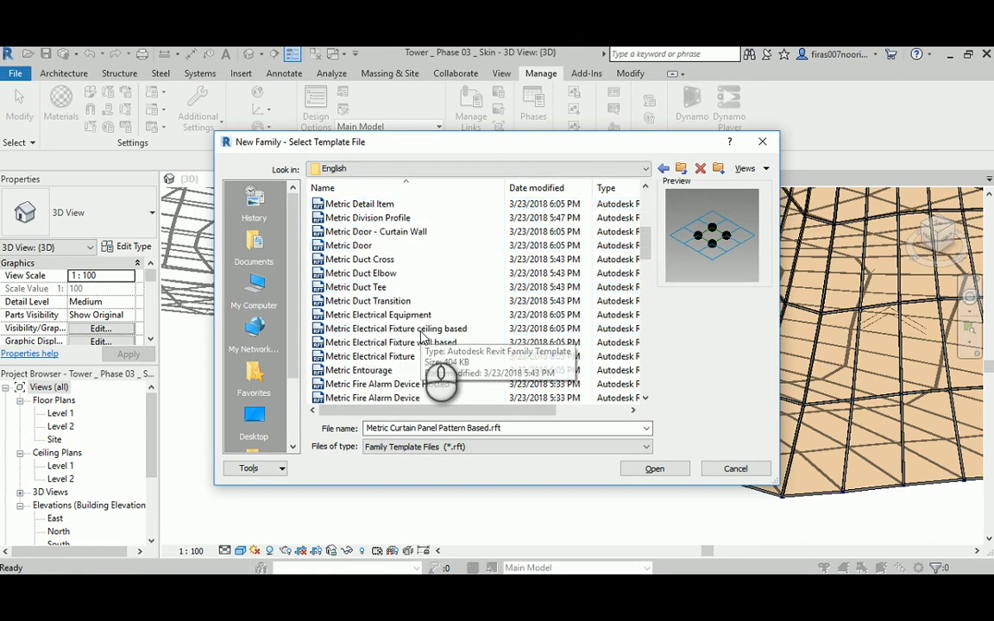
scroll(down, 3)
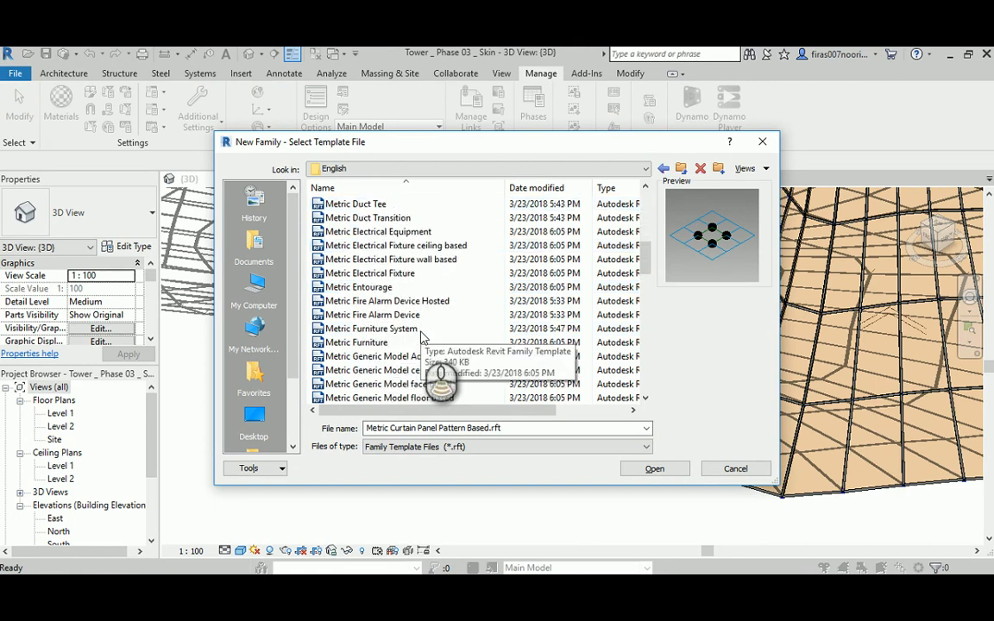
click(384, 355)
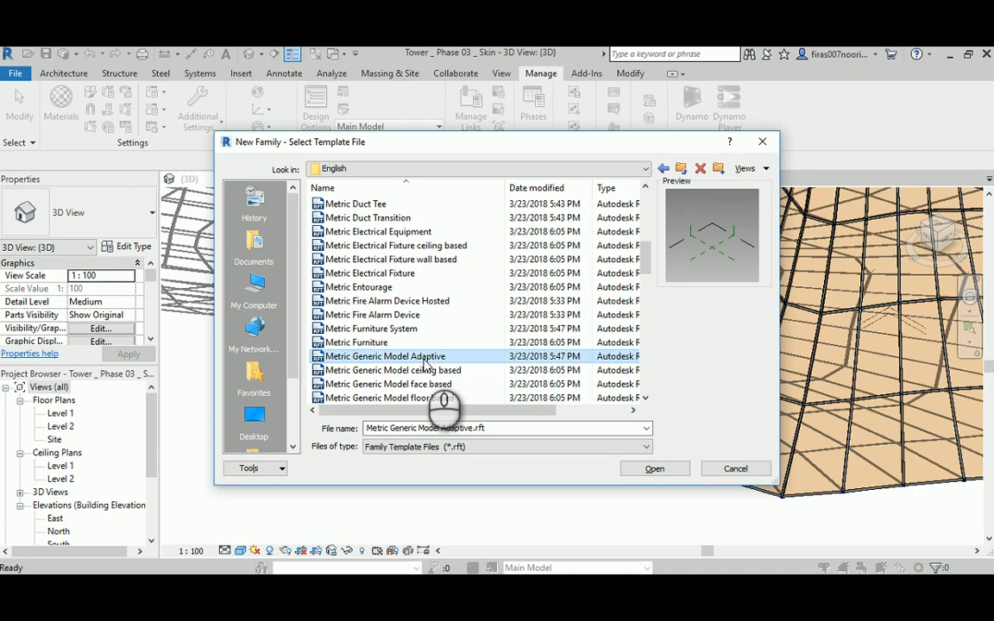
mouse_move(410, 363)
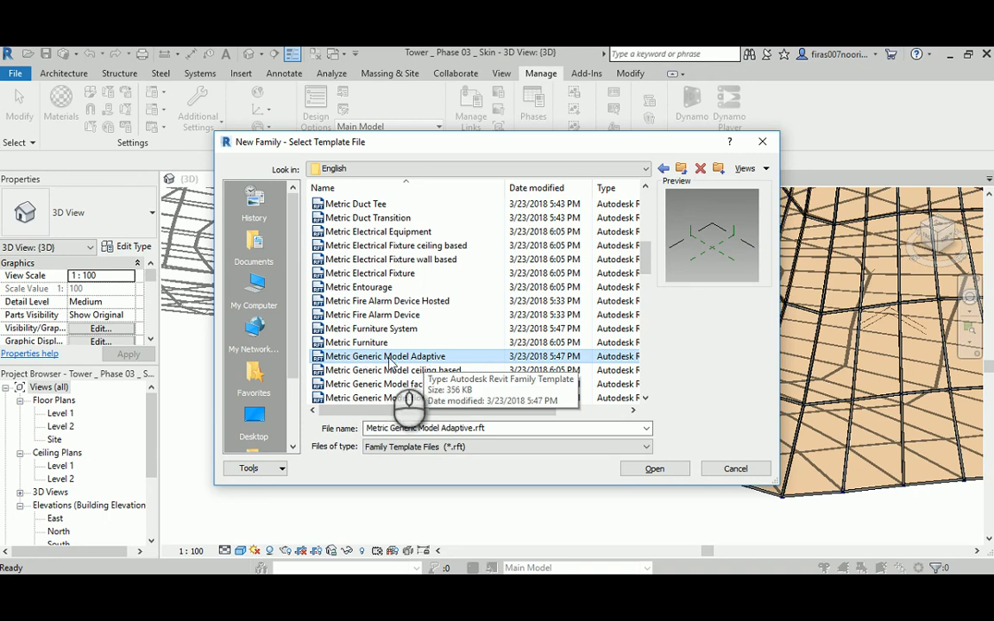
click(655, 467)
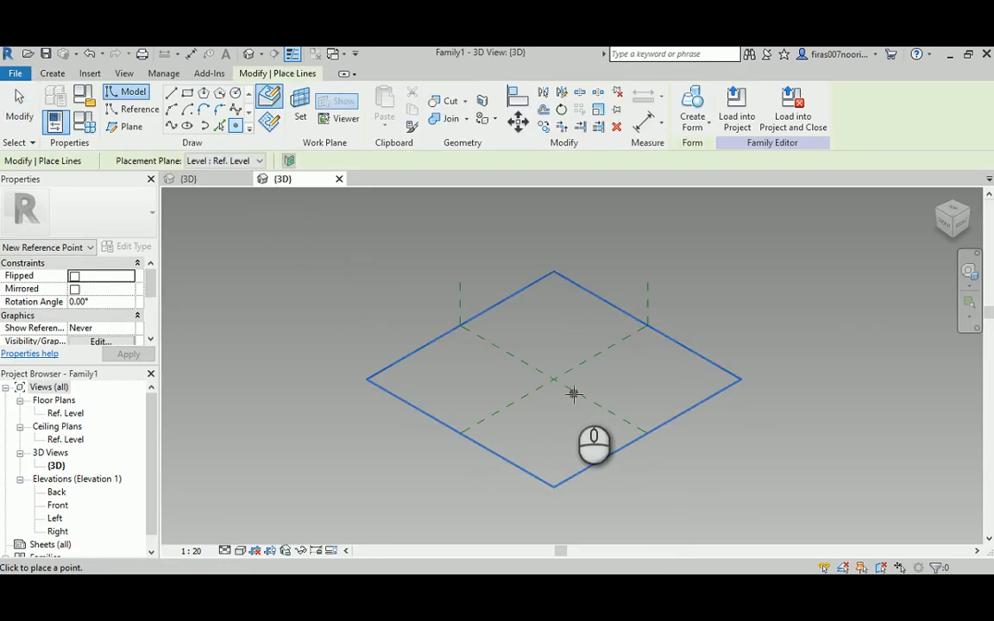
mouse_move(490, 367)
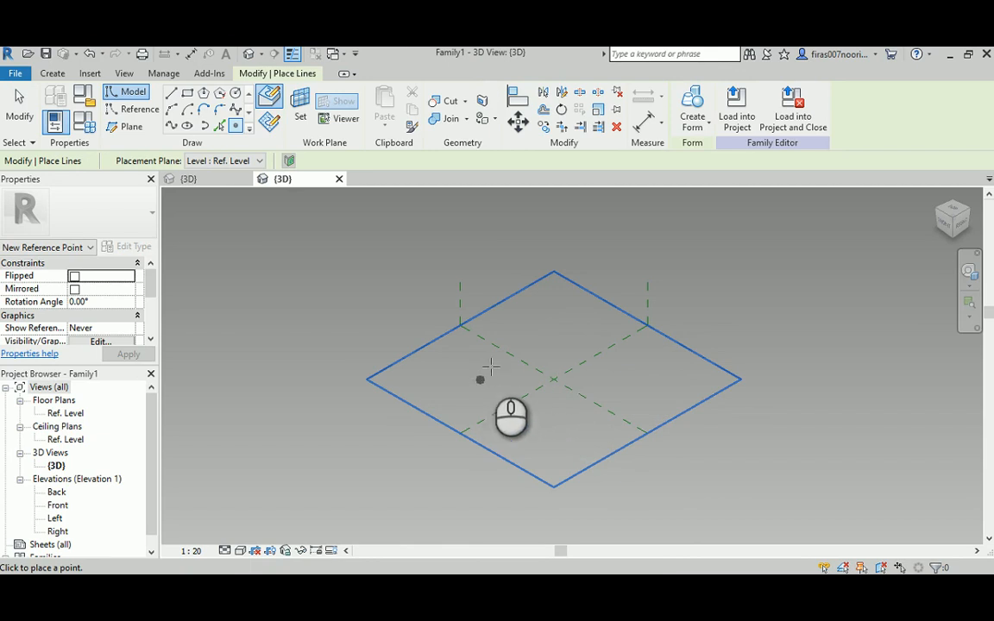
mouse_move(515, 394)
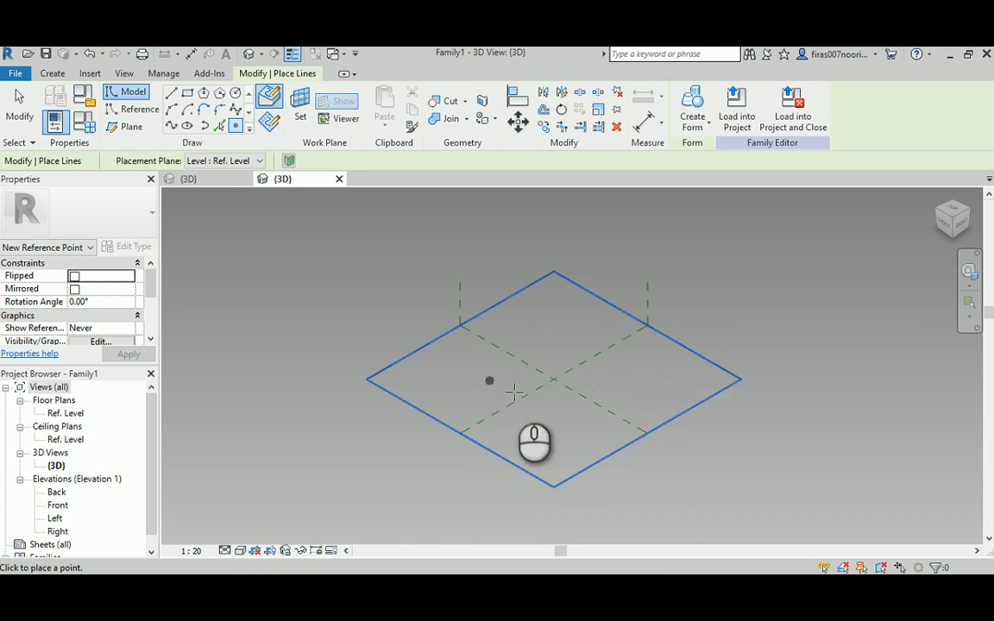
mouse_move(615, 431)
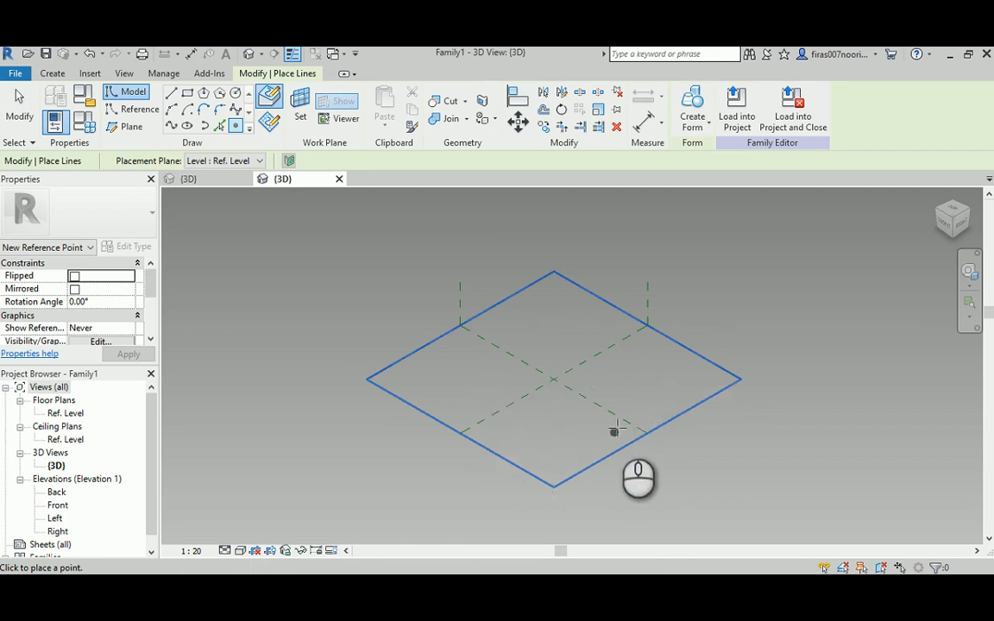
mouse_move(613, 418)
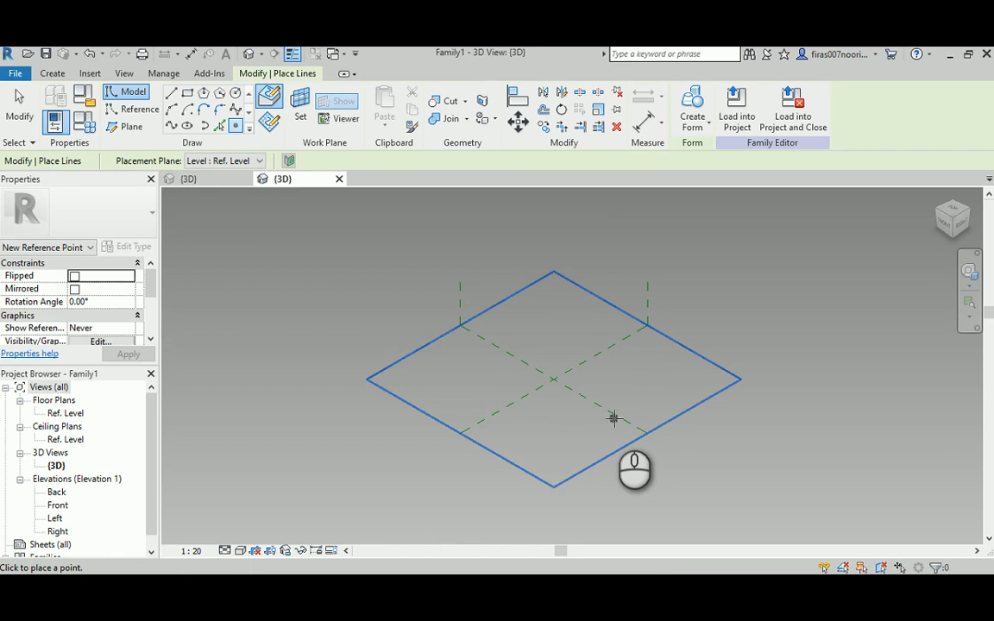
mouse_move(596, 402)
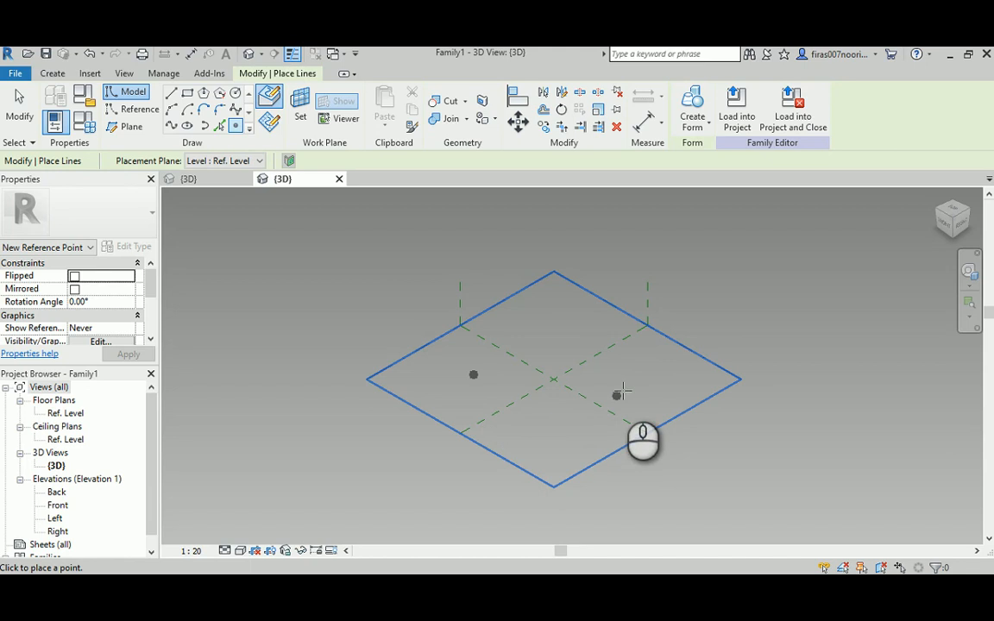
Finish placing the two reference points on the Ref. Level and select them
right_click(557, 324)
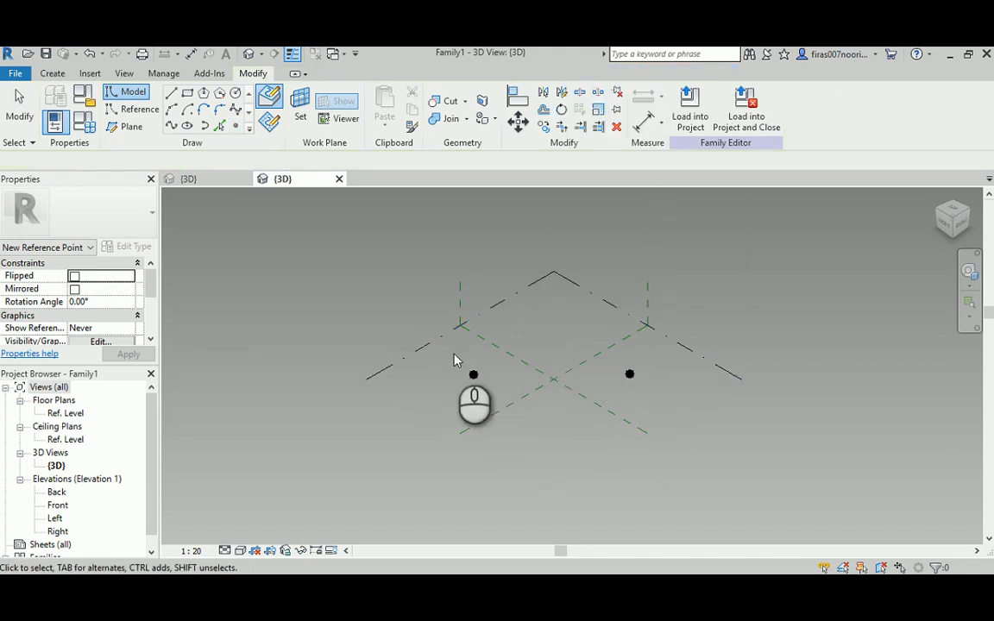
click(548, 372)
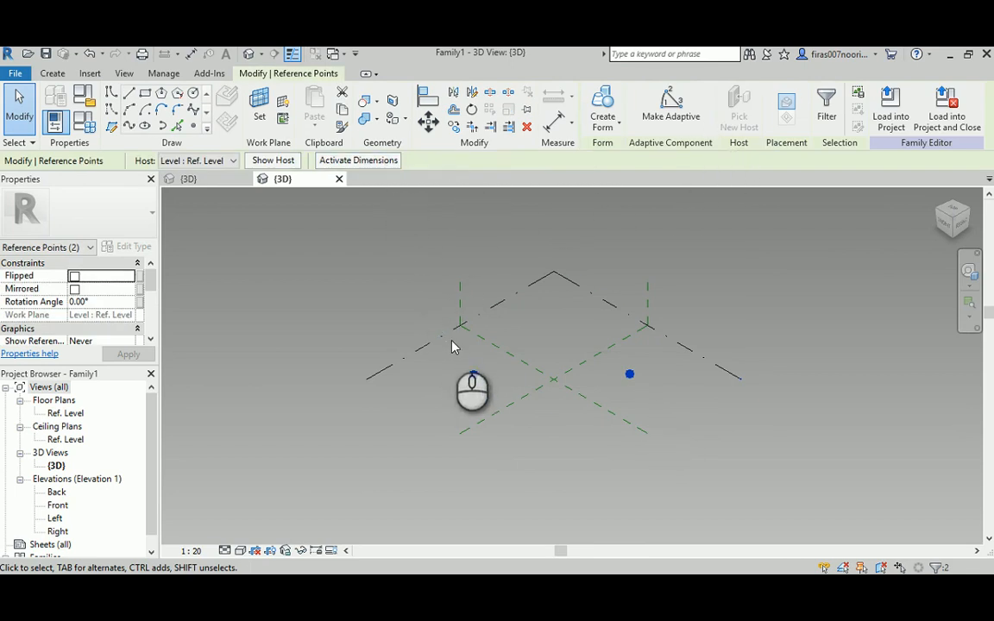
click(473, 374)
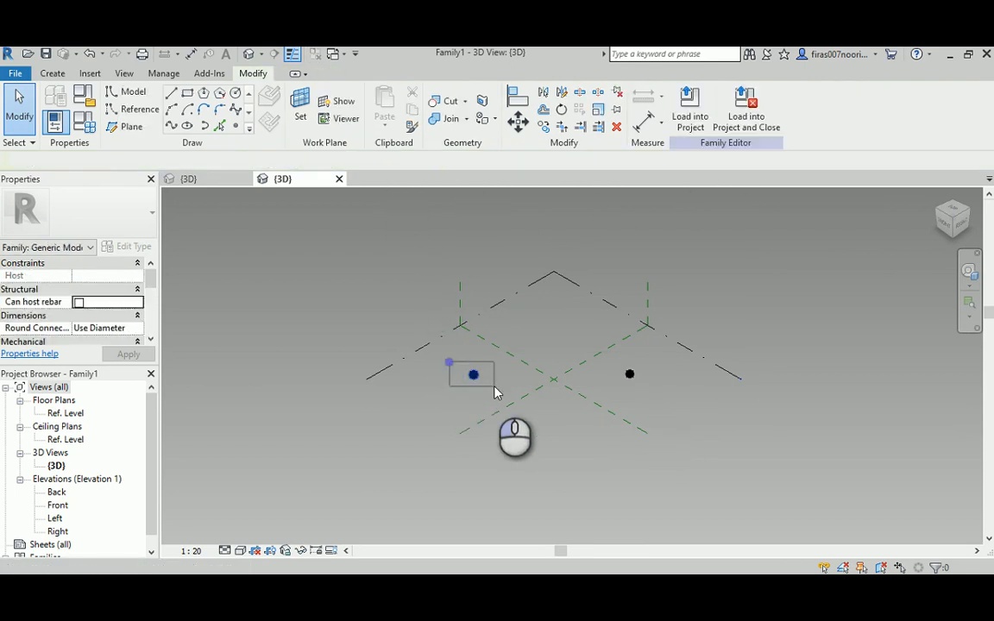
click(473, 374)
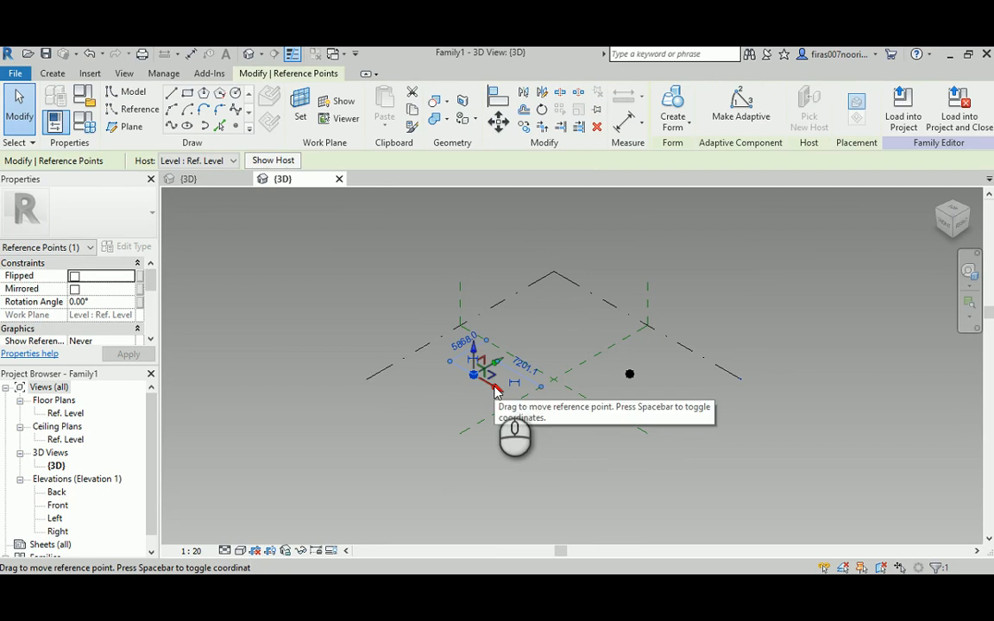
mouse_move(447, 390)
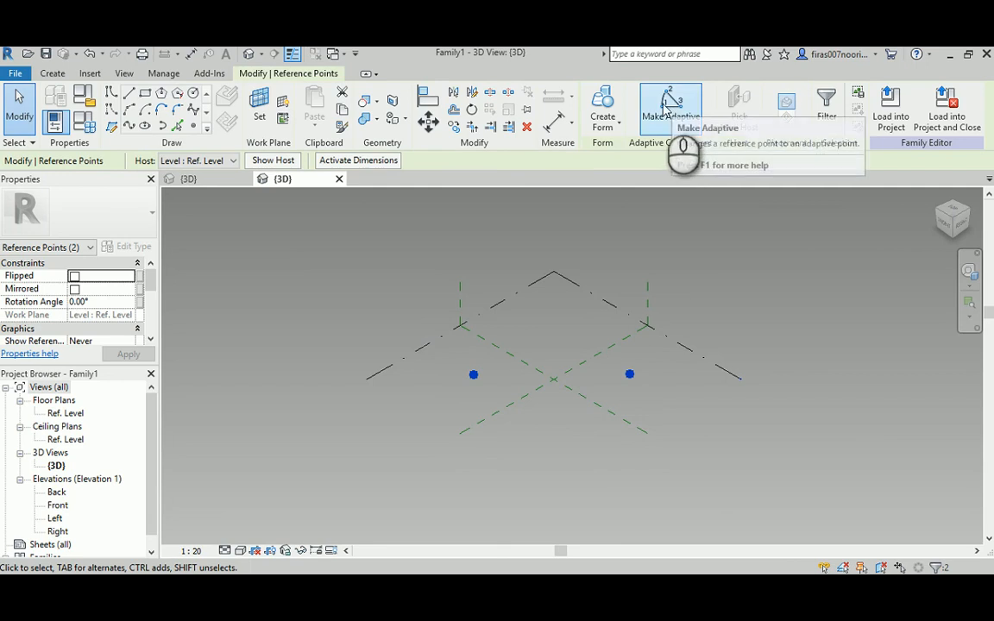
click(670, 108)
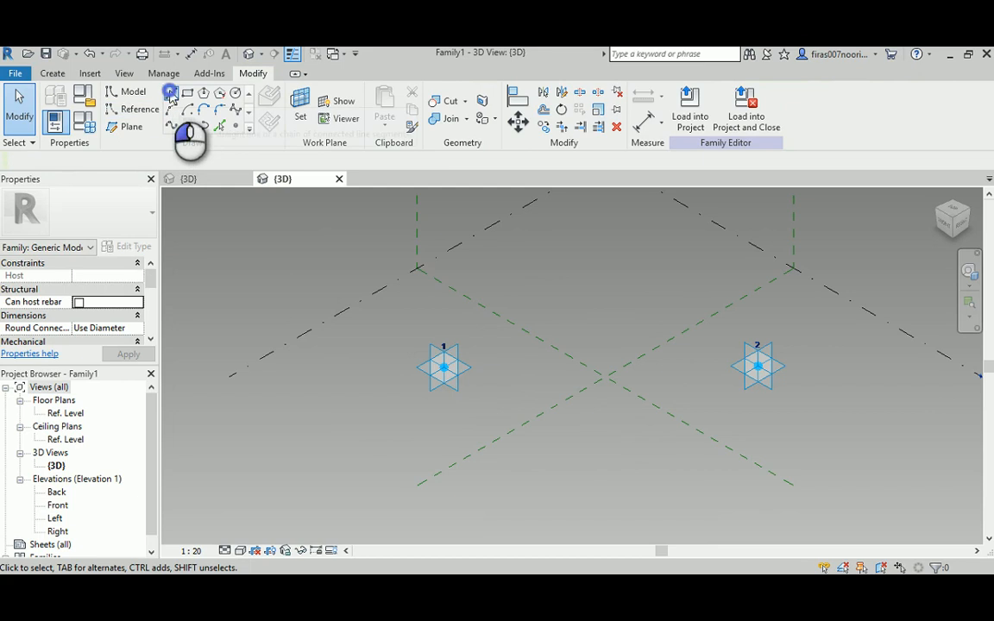
click(170, 93)
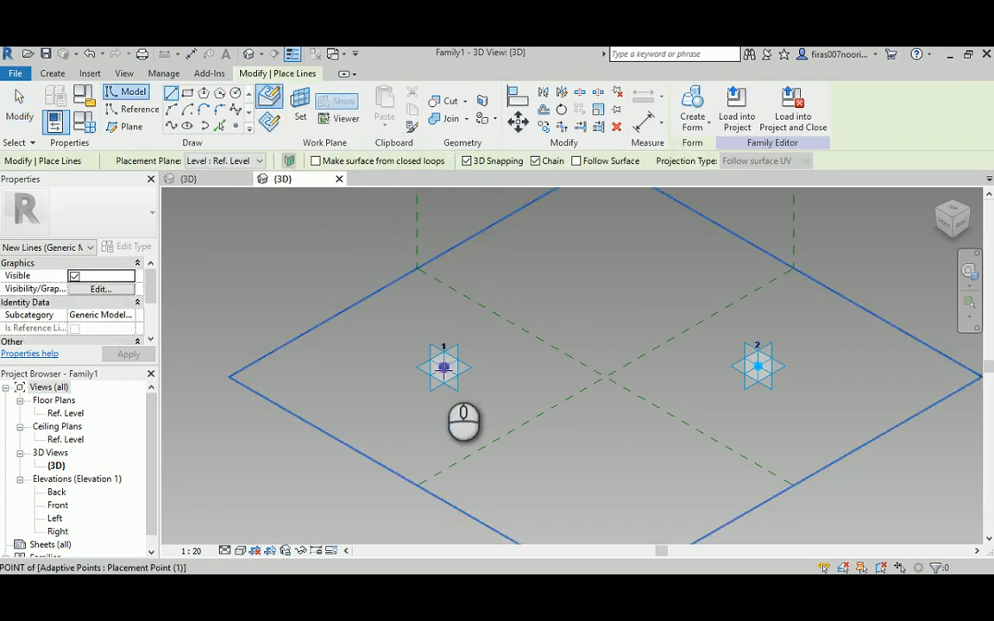
click(758, 367)
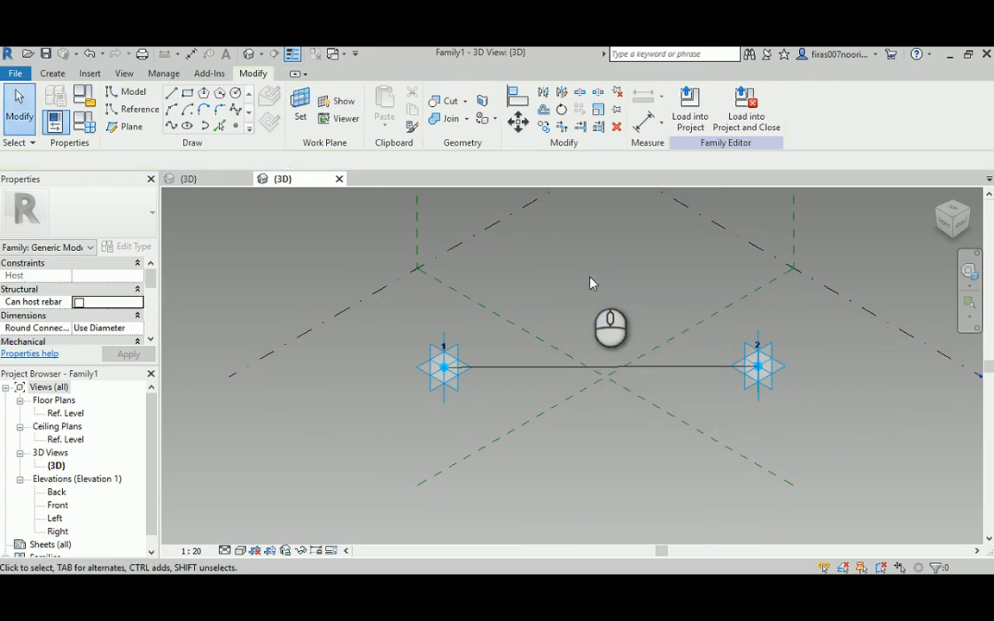
mouse_move(235, 94)
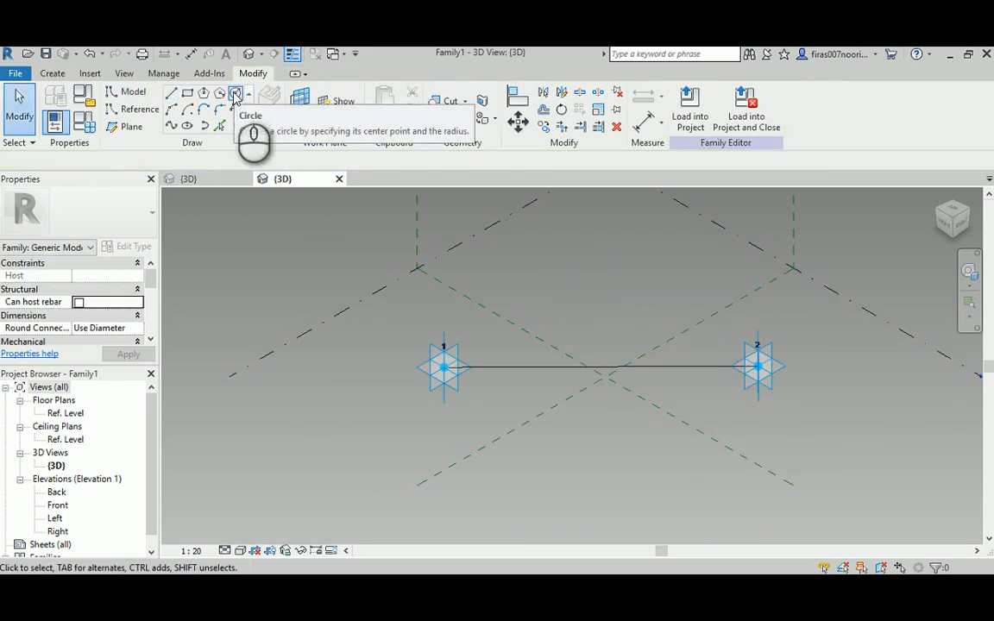
mouse_move(235, 93)
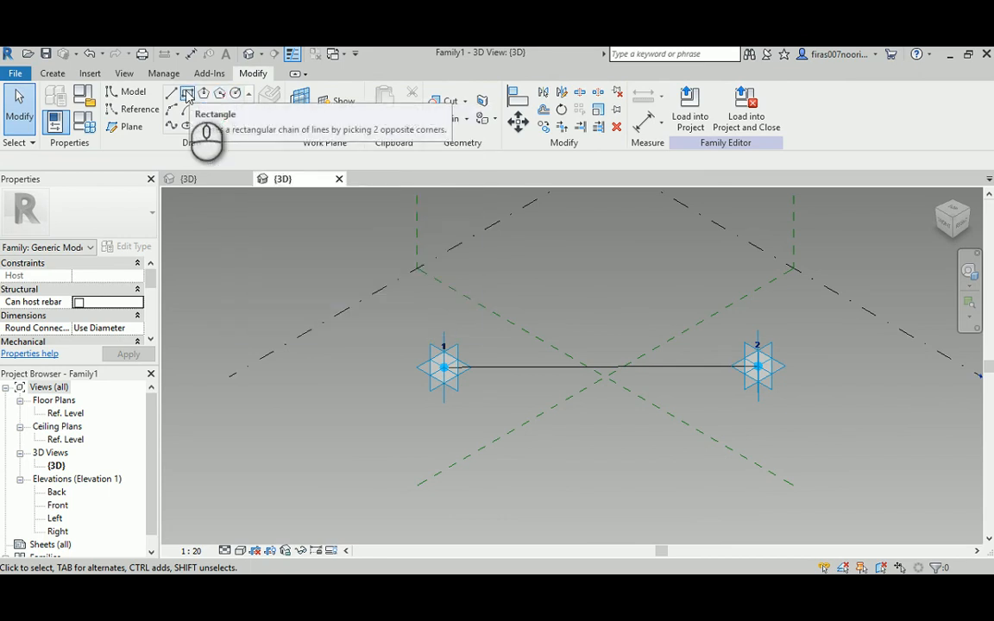
mouse_move(221, 94)
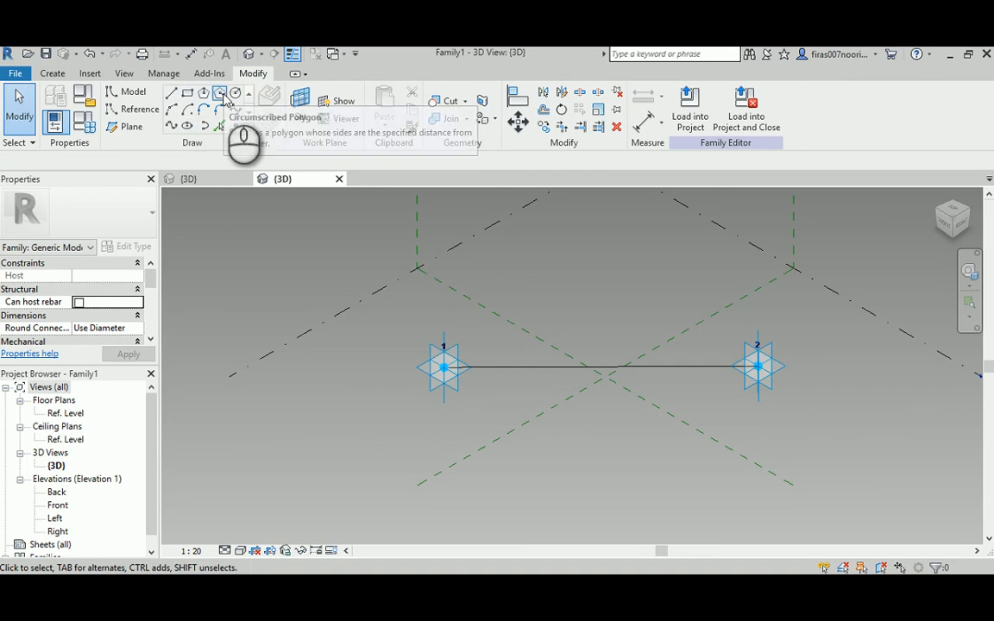
Try a Circumscribed Polygon profile, then select the hexagon outline and 300 radius dimension
click(221, 93)
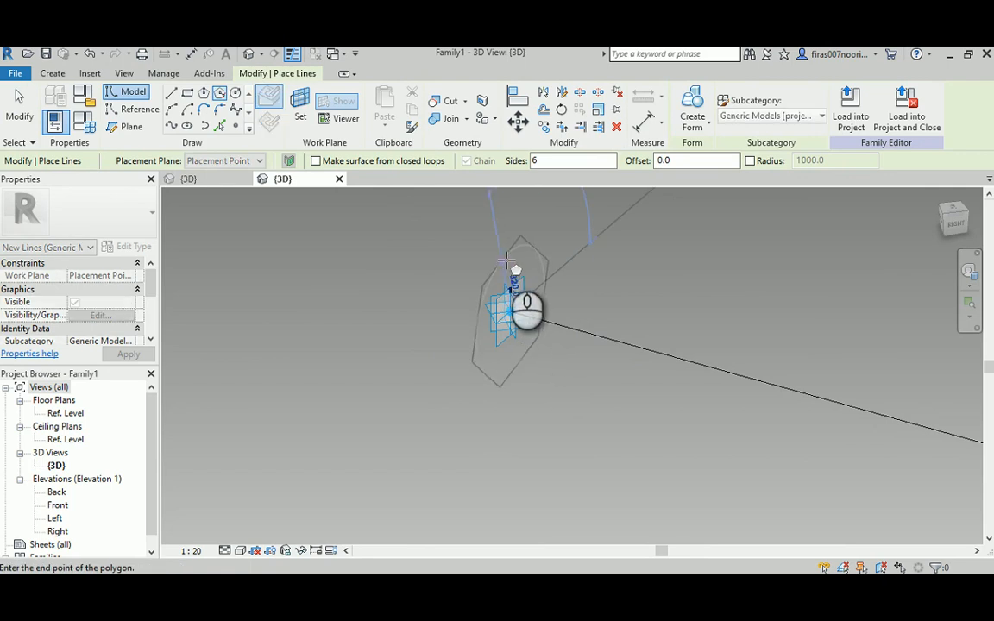
mouse_move(509, 264)
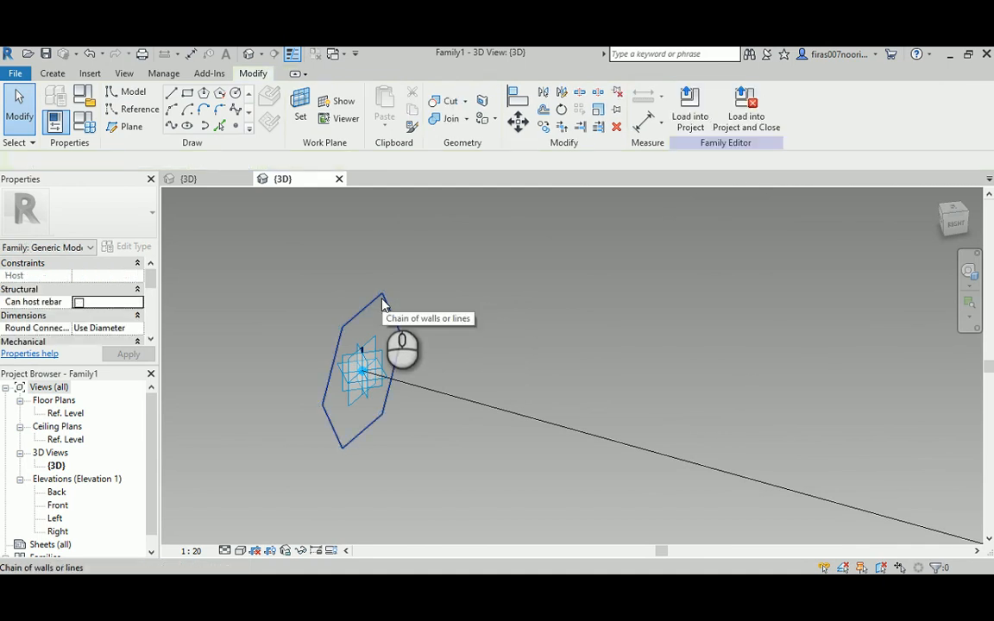
click(383, 297)
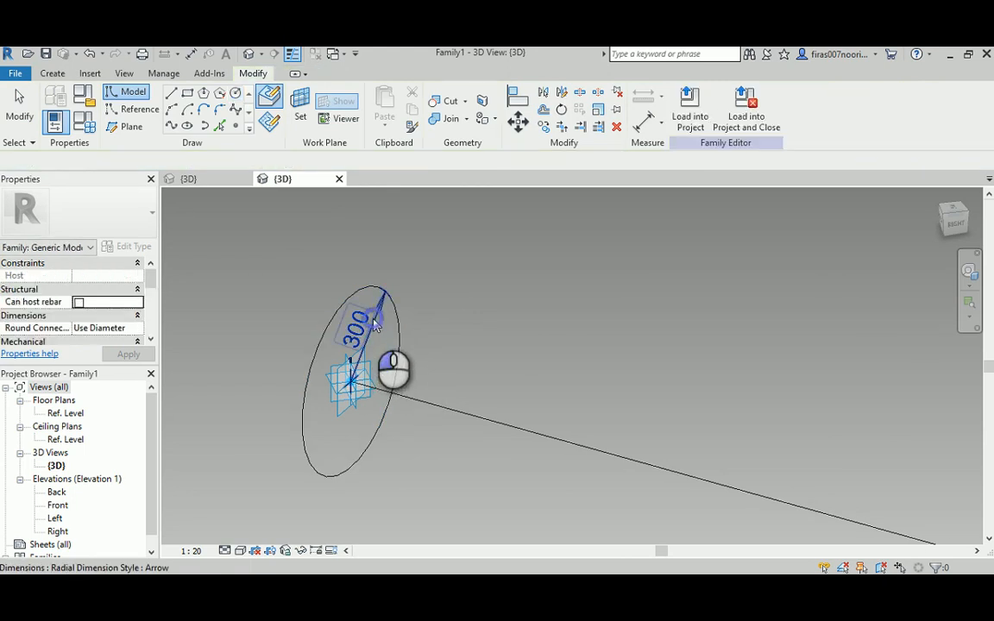
click(357, 328)
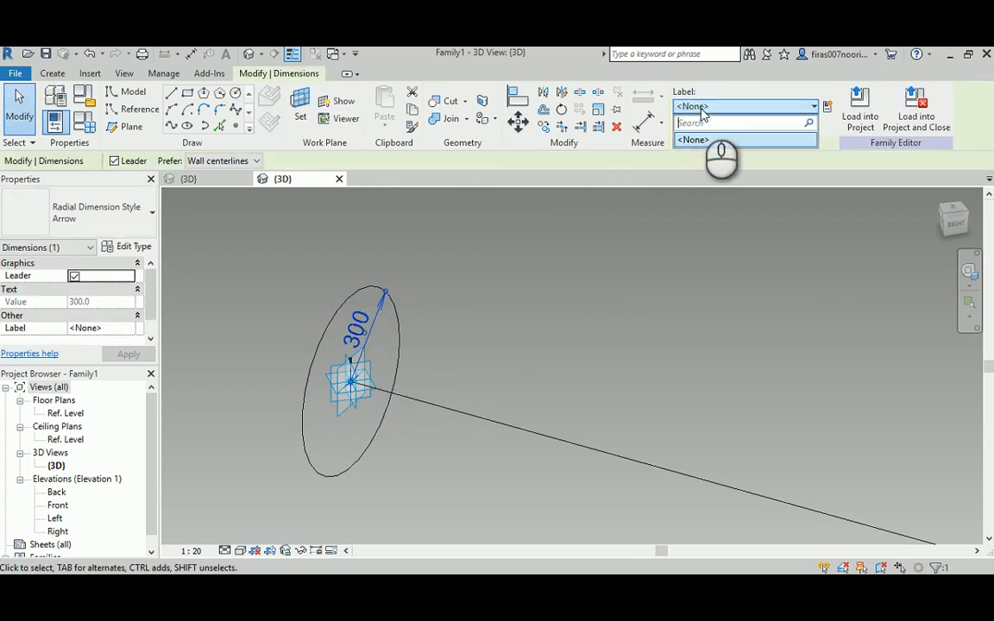
Label the 300 radius dimension with a new type parameter named Rad
click(826, 107)
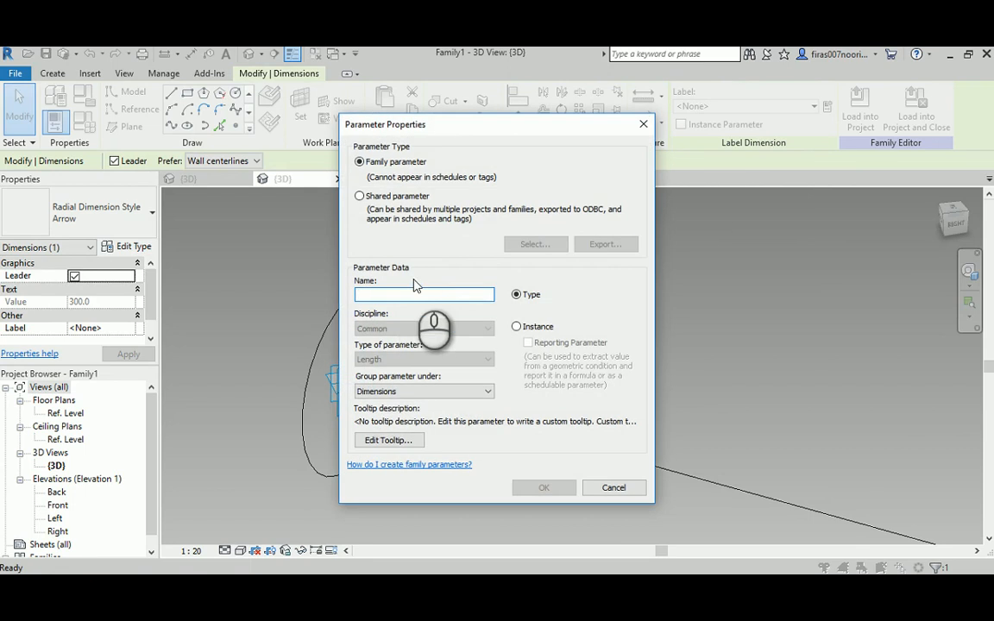
click(424, 295)
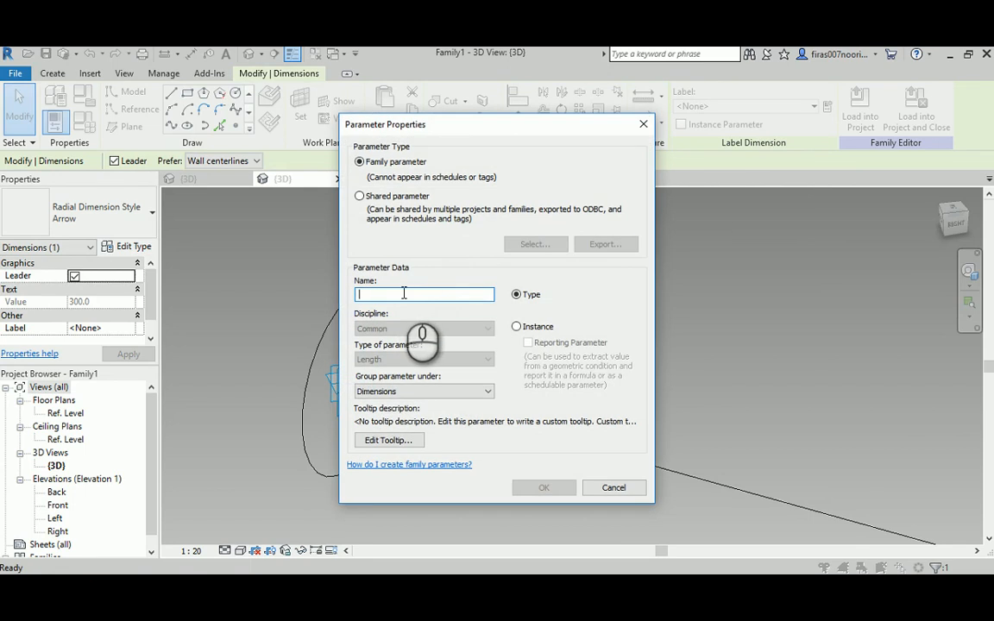
text(Rai)
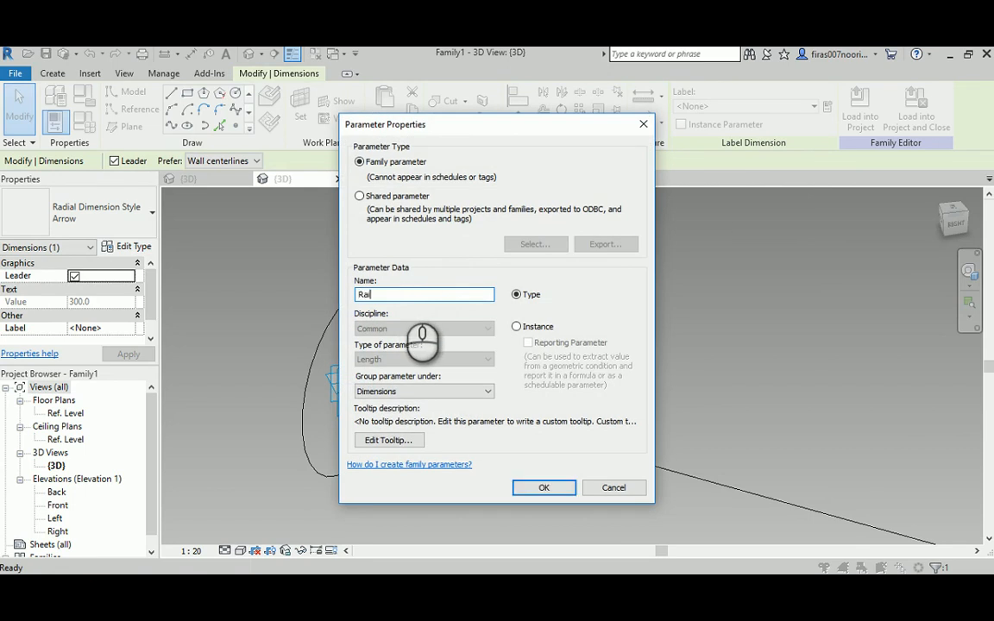
text(d)
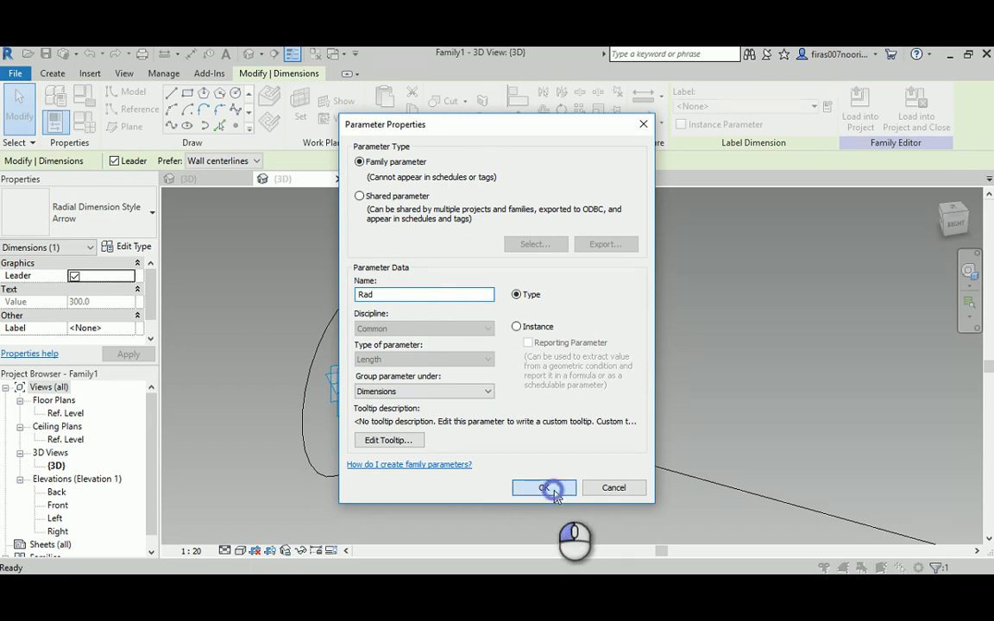
click(542, 488)
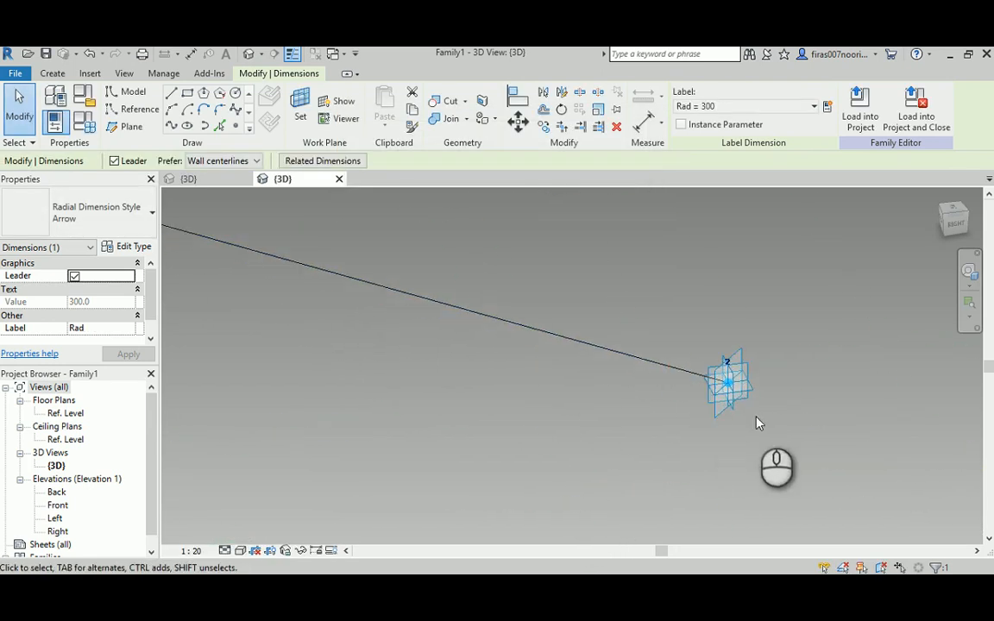
click(733, 356)
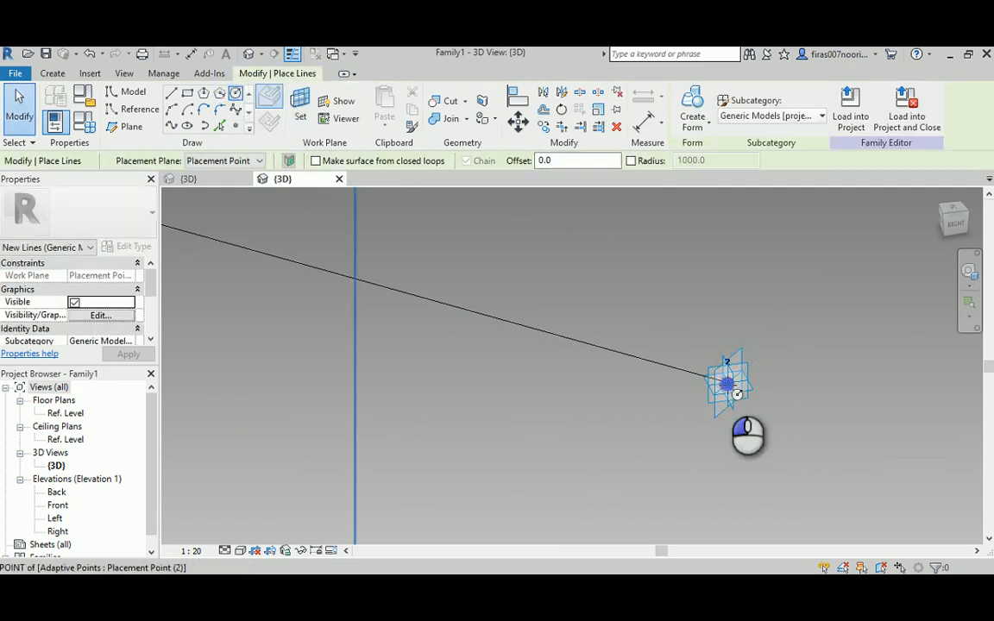
Exit the line-drawing tool beside the circle labelled Rad = 300
right_click(738, 392)
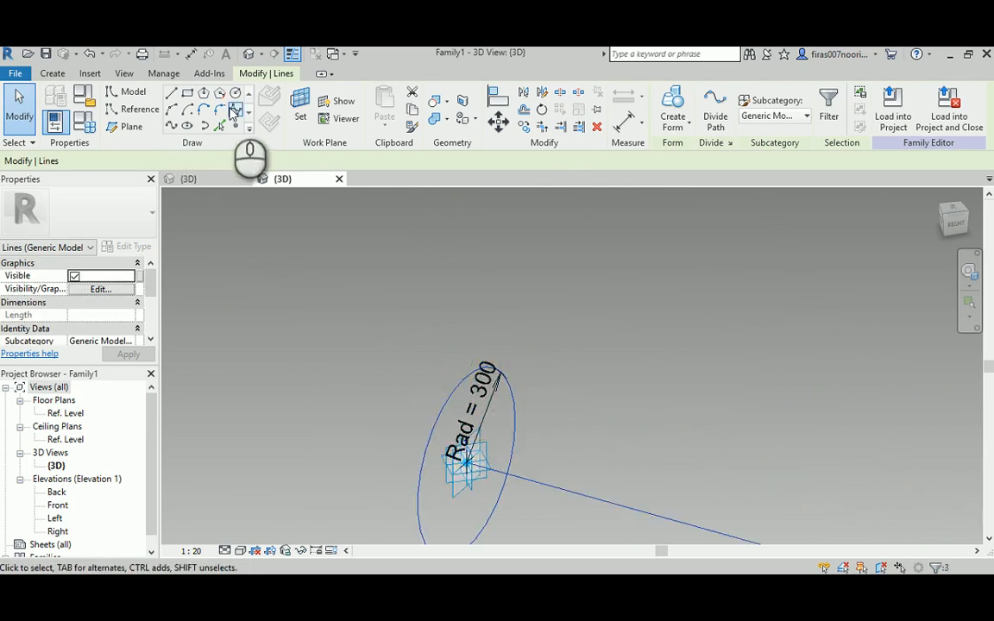
mouse_move(220, 94)
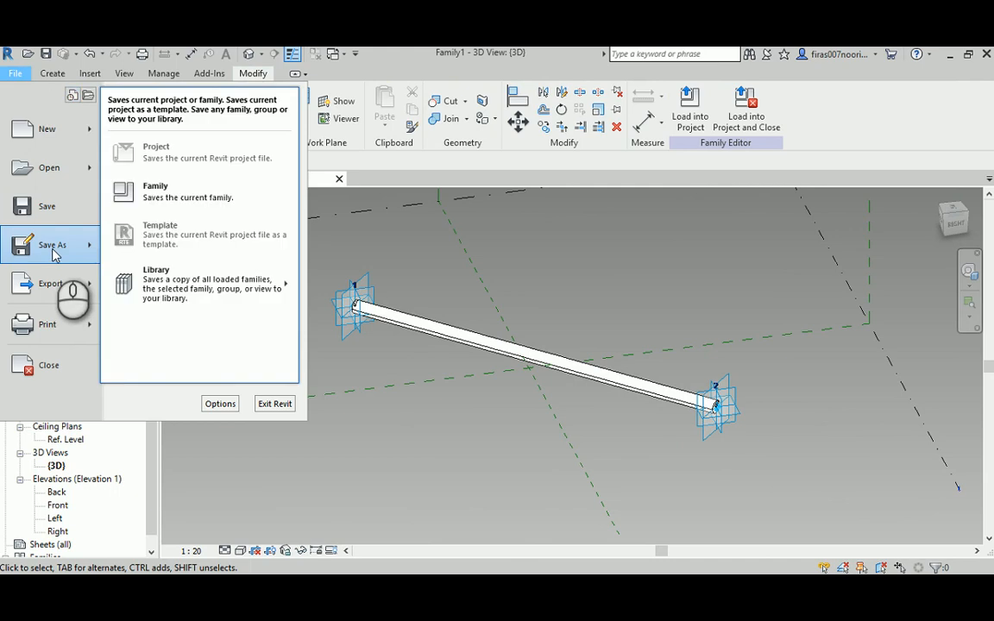
Save the family file to the Desktop under the name 'Adaptive Cyl'
click(156, 192)
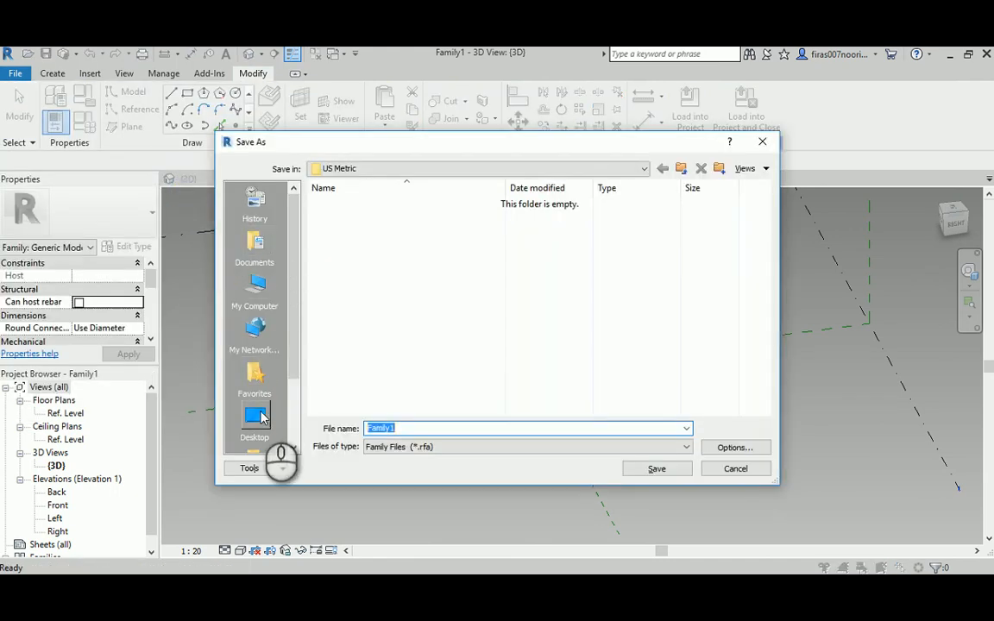
click(254, 419)
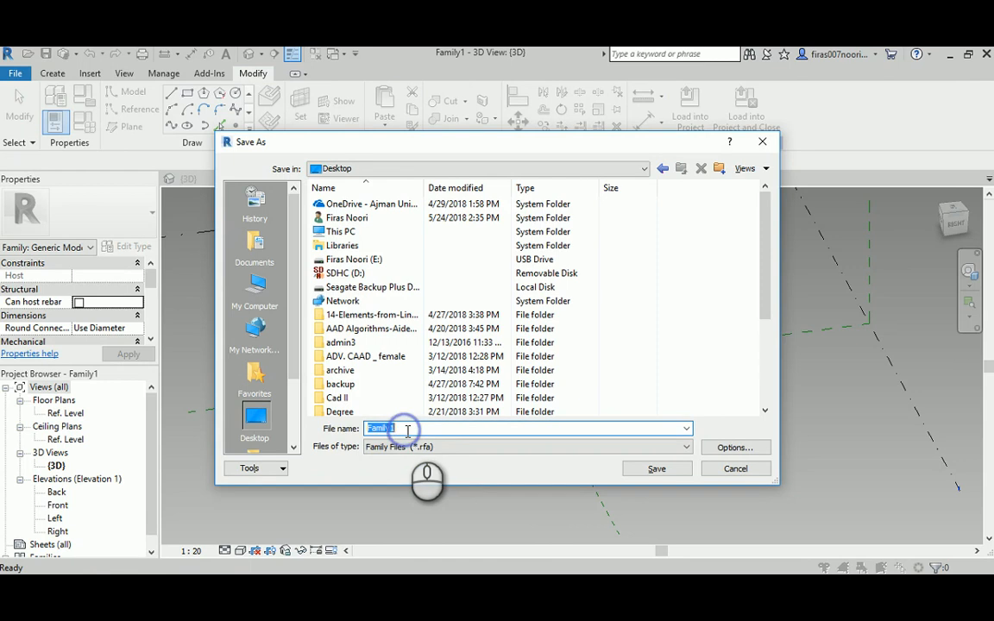
text(Adaptive Cyl)
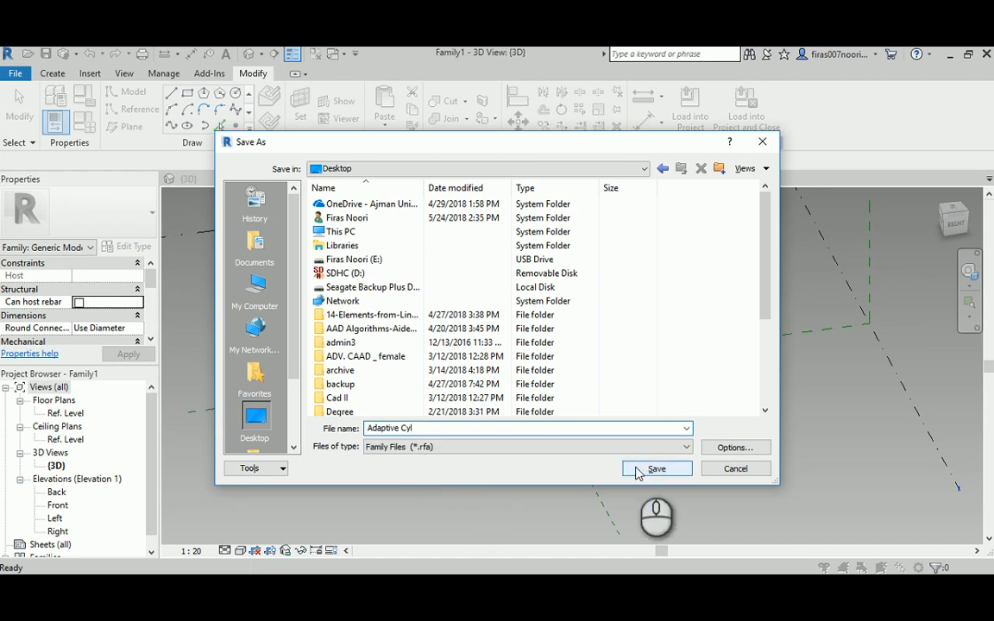
click(655, 469)
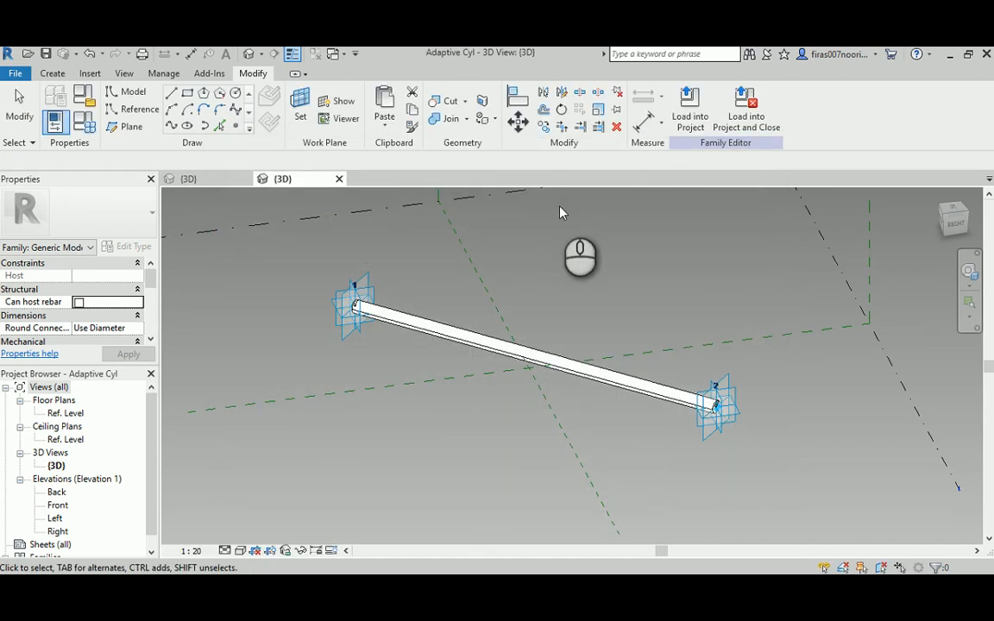
mouse_move(475, 380)
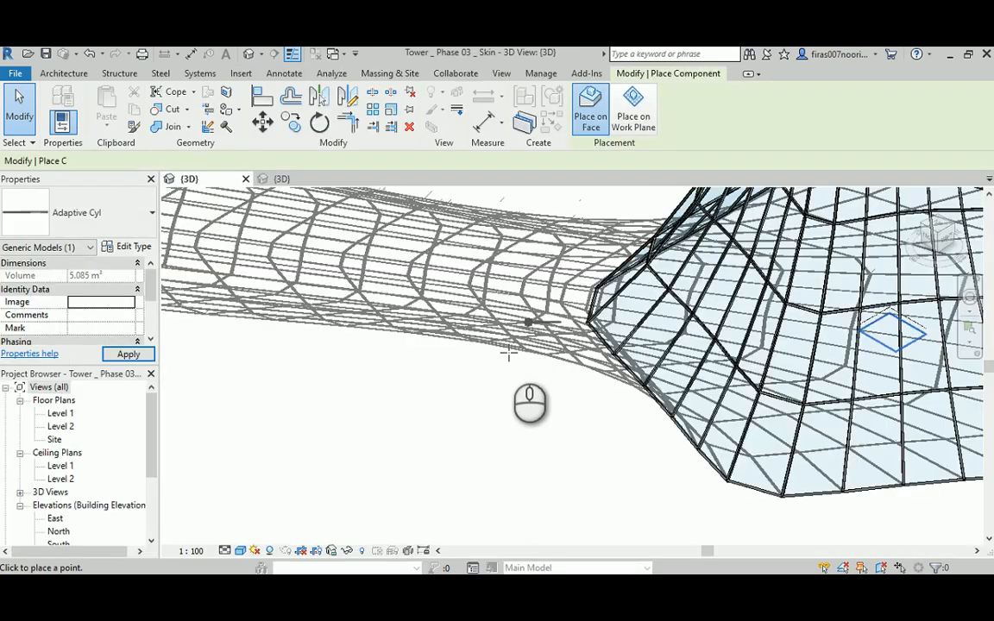
Load the Adaptive Cyl family into the Tower Phase 03 Skin project
click(511, 382)
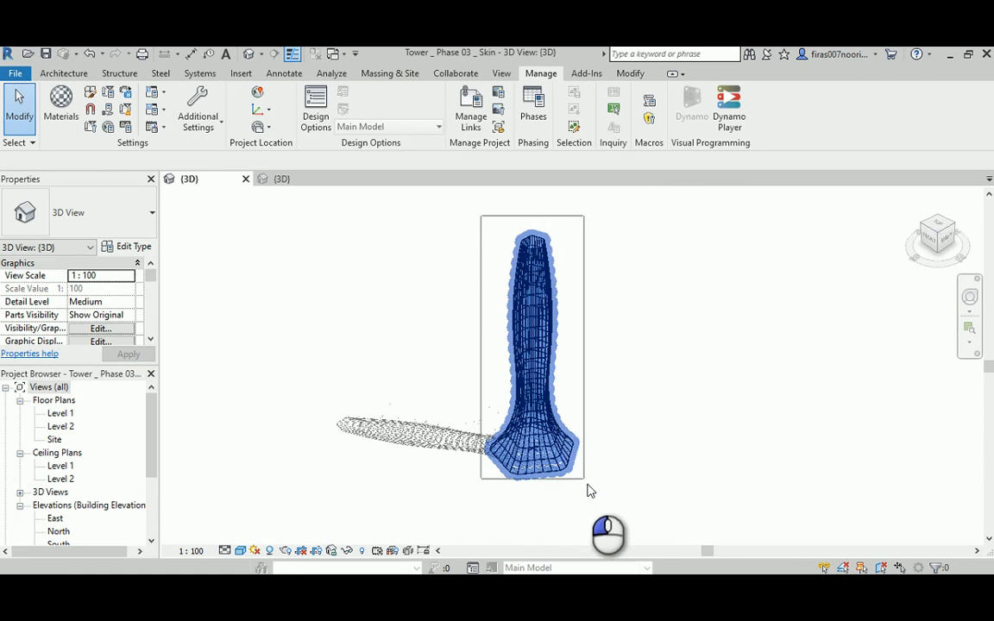
Window-select the tower and filter out Levels, keeping only the 600 curtain panels
click(532, 346)
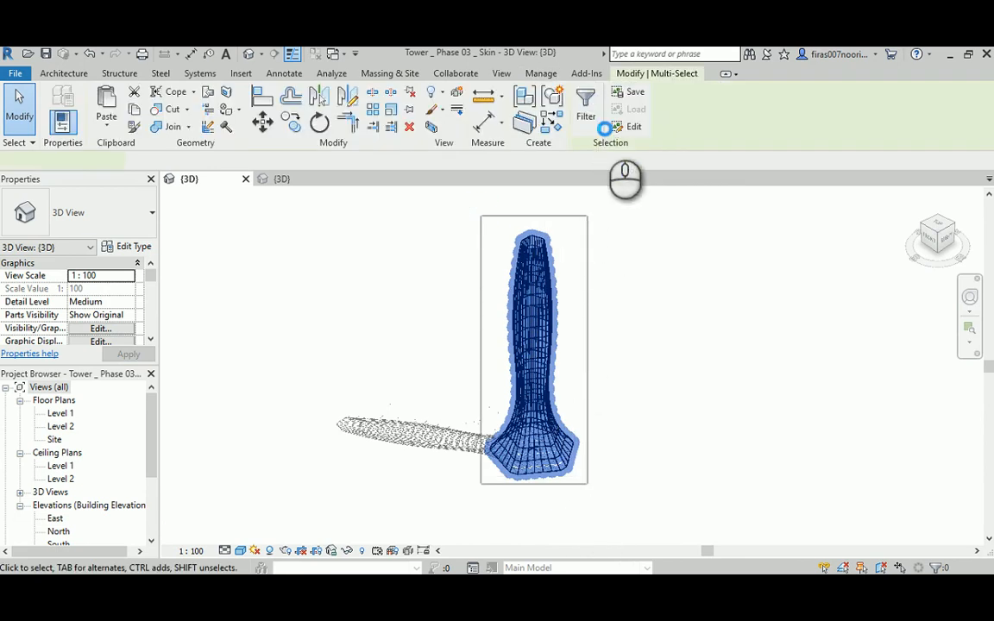
click(586, 104)
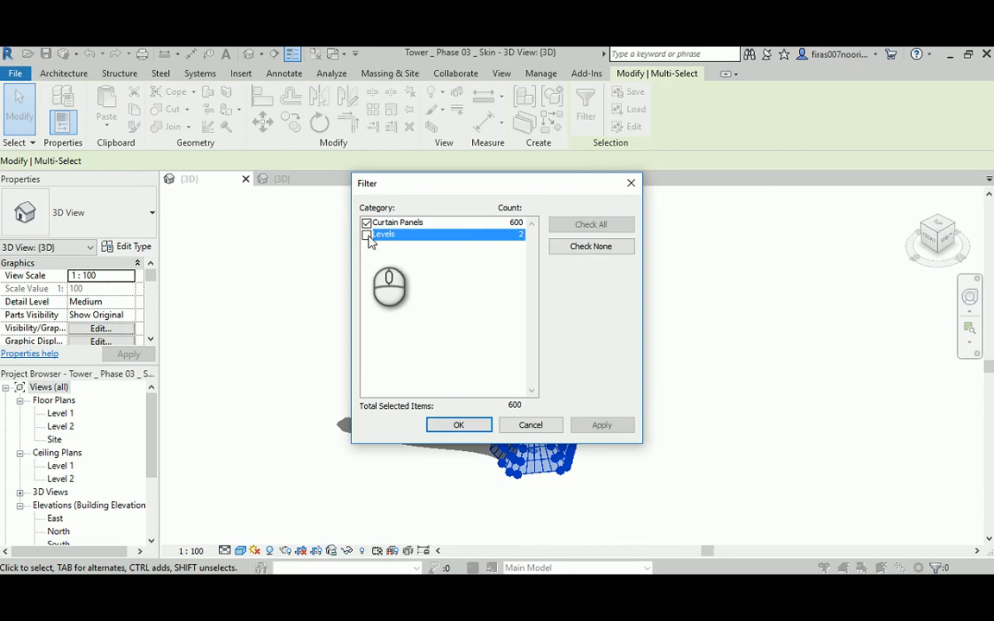
click(458, 425)
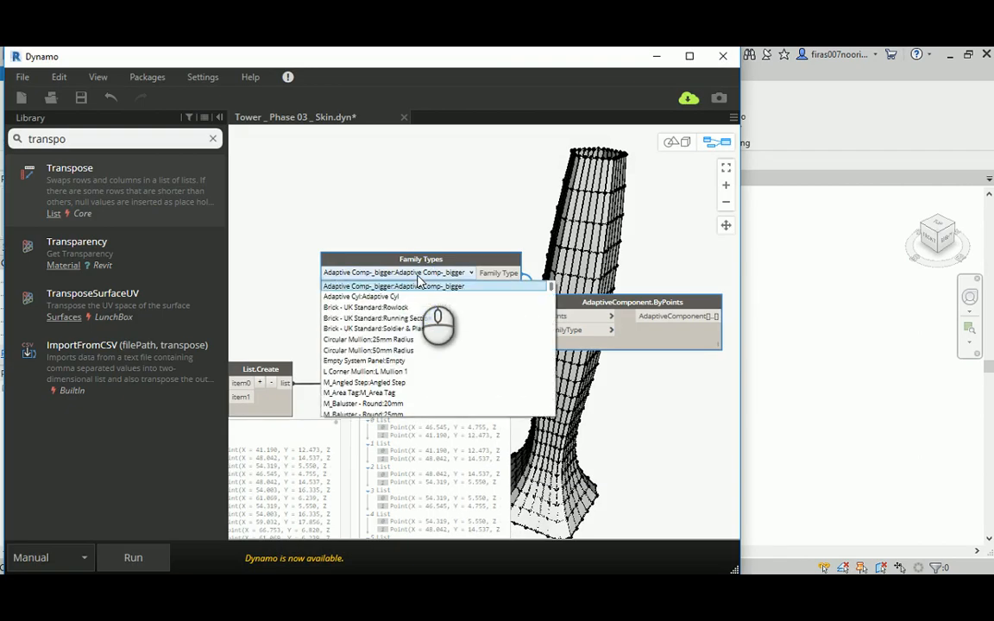
Choose Adaptive Cyl in Family Types for AdaptiveComponent.ByPoints and run the graph
click(360, 297)
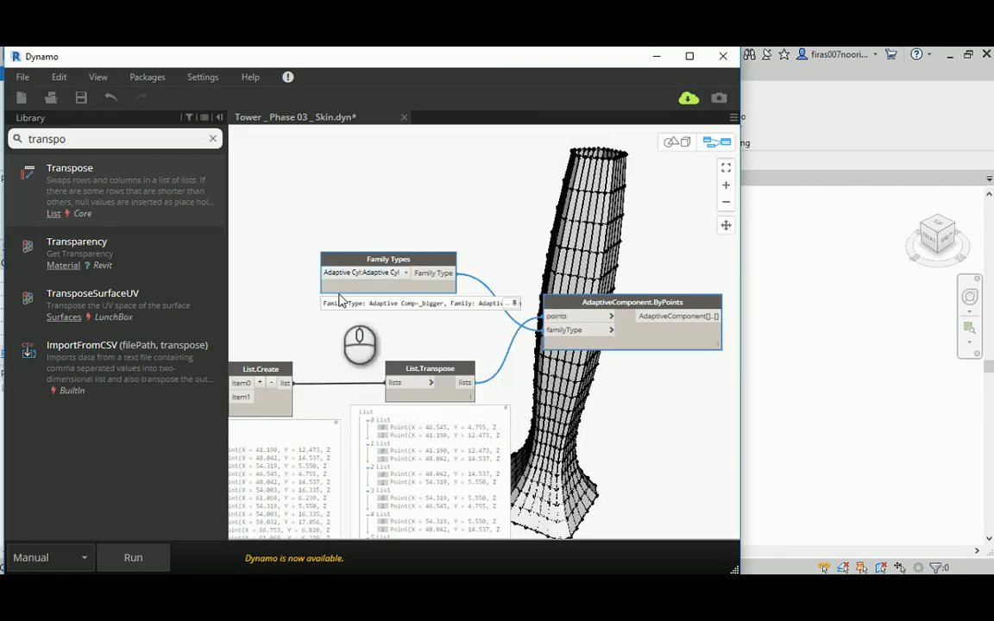
click(132, 558)
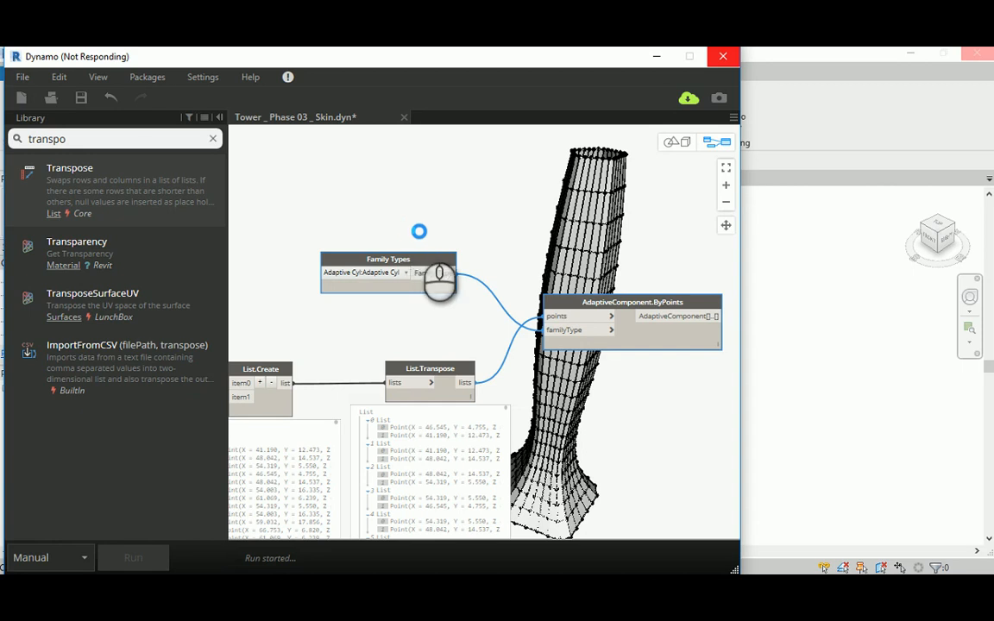
mouse_move(412, 470)
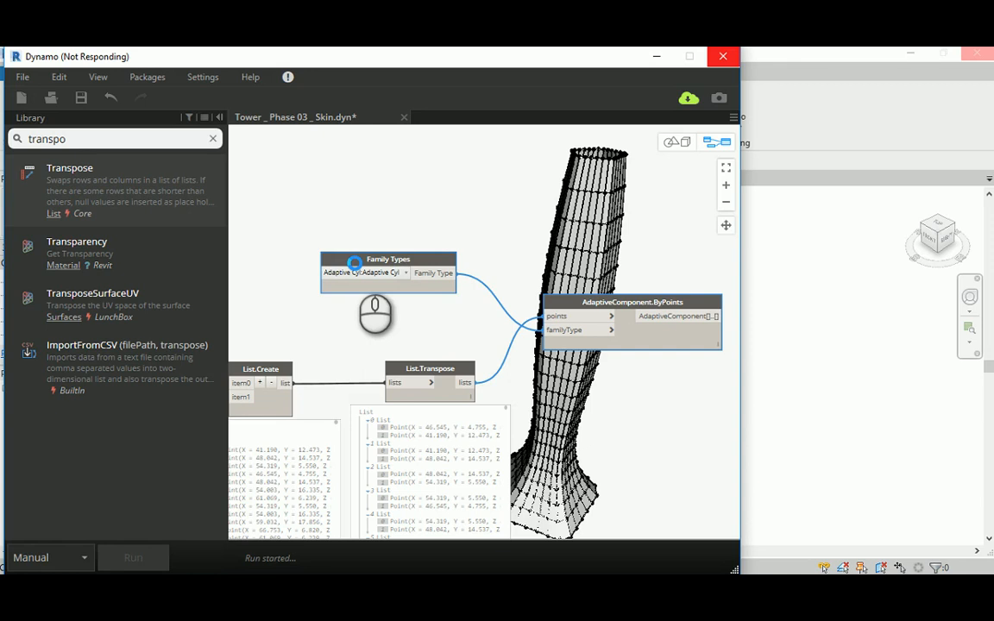
mouse_move(596, 363)
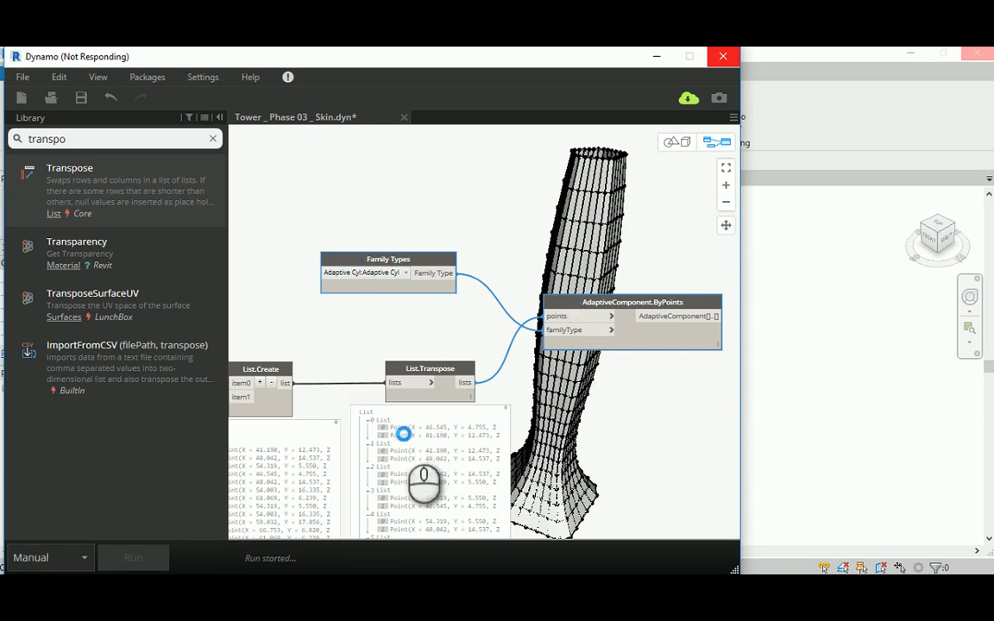
mouse_move(413, 470)
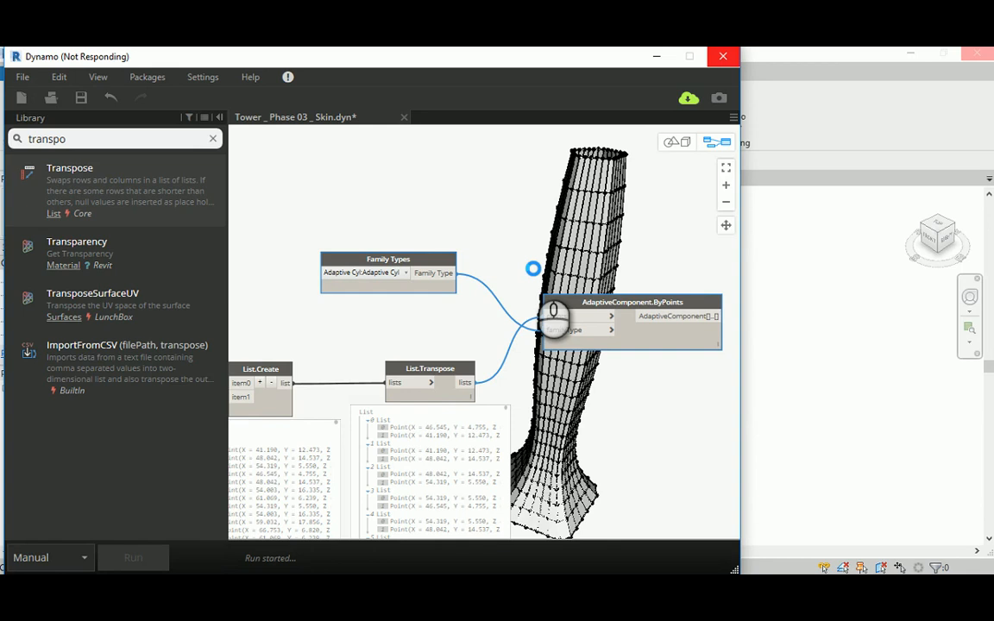
mouse_move(449, 461)
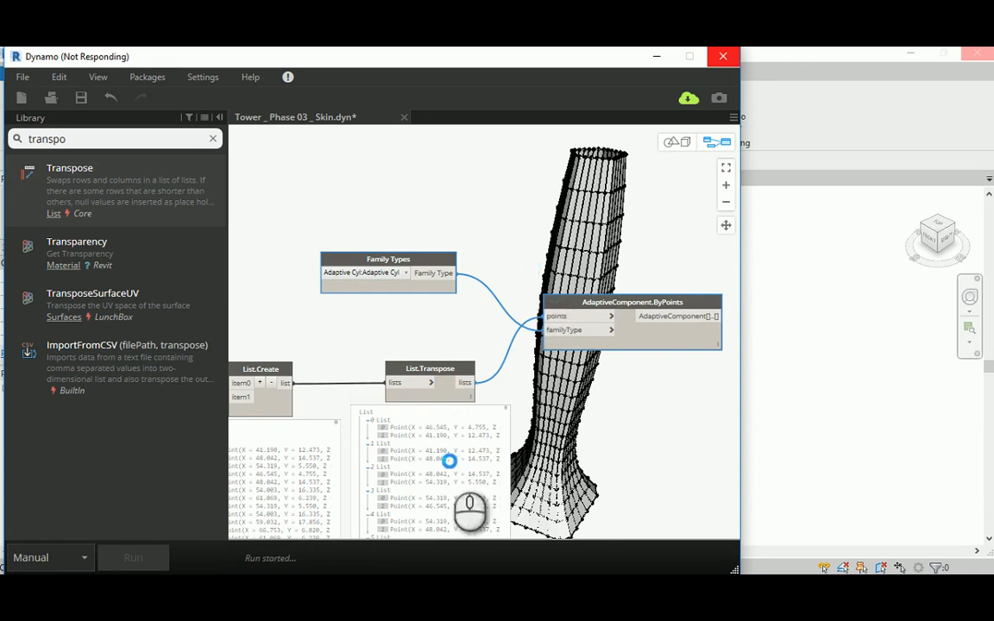
mouse_move(487, 535)
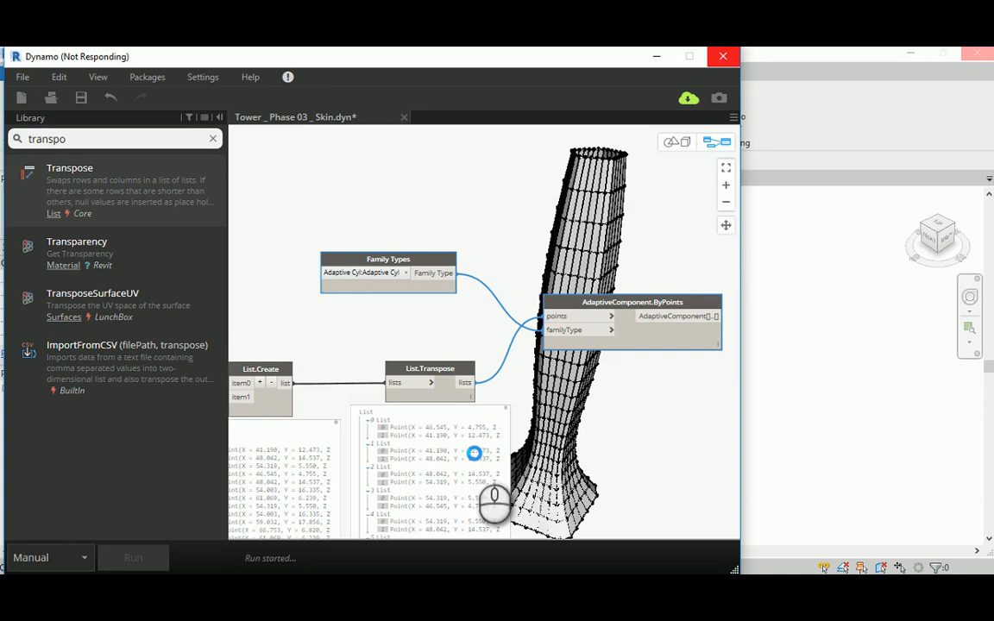
mouse_move(581, 393)
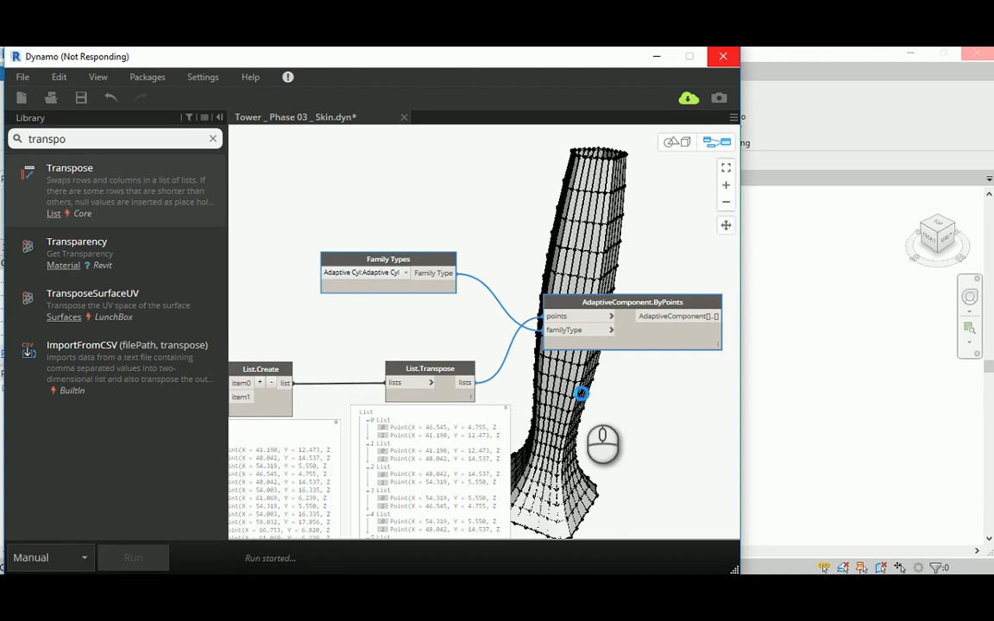
mouse_move(613, 332)
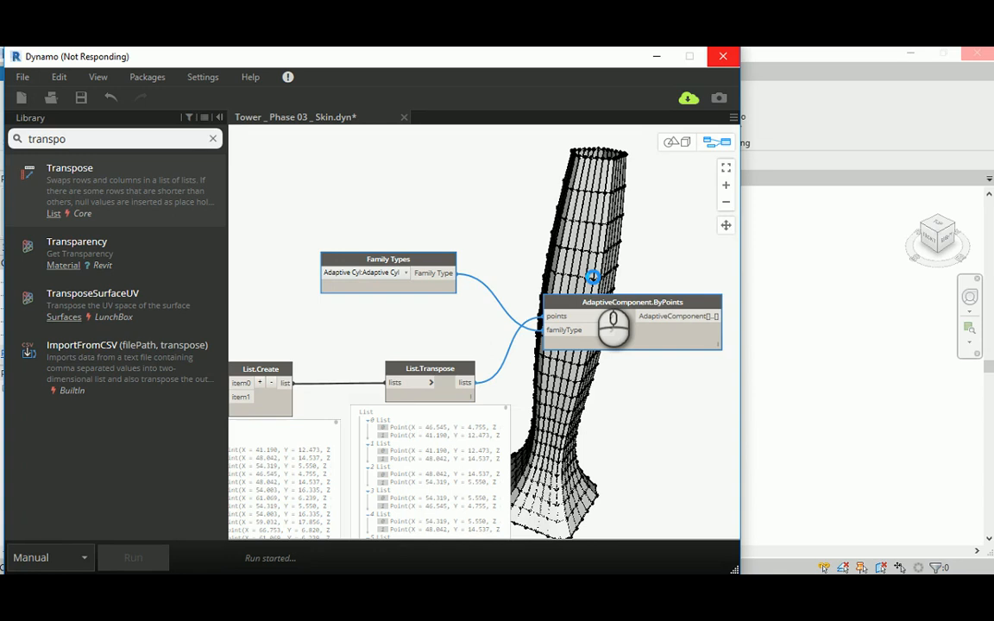
Let the Dynamo run complete so Adaptive Cyl members populate the tower edges
click(133, 557)
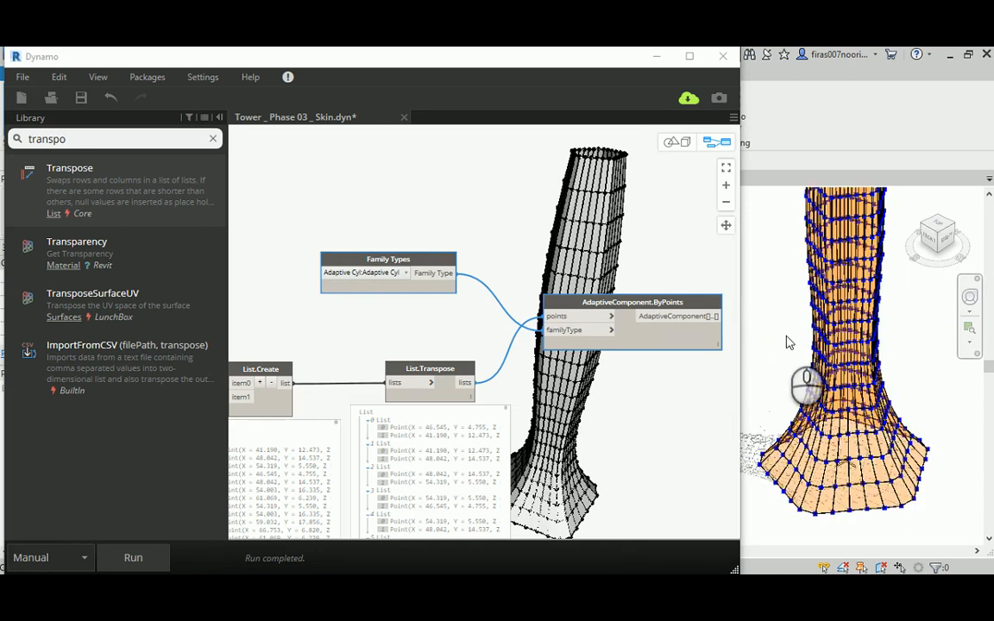
Minimize Dynamo and zoom into Revit's 3D view to inspect the cylinder members
scroll(up, 3)
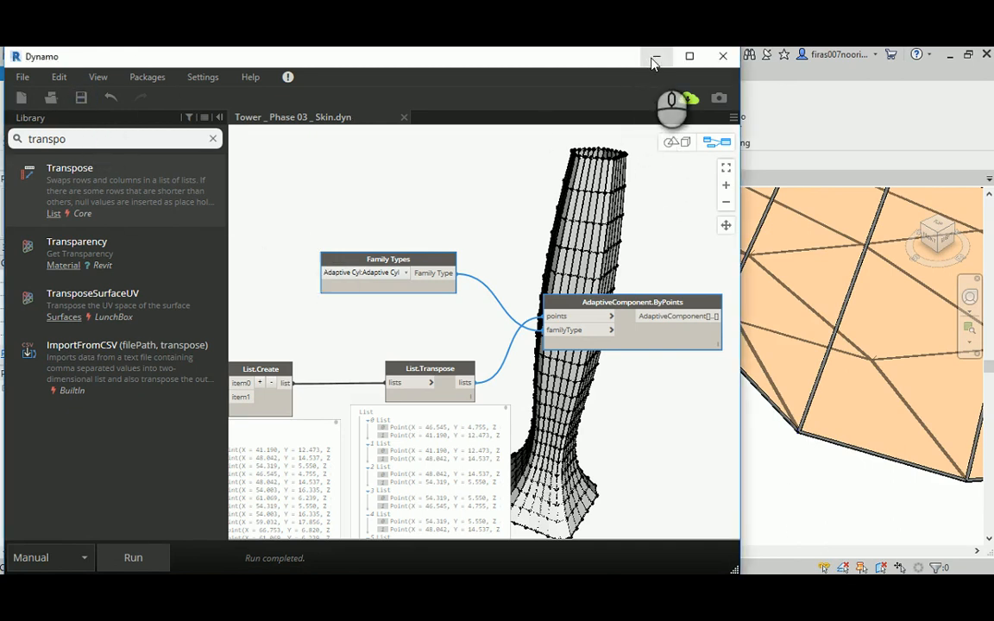
click(655, 55)
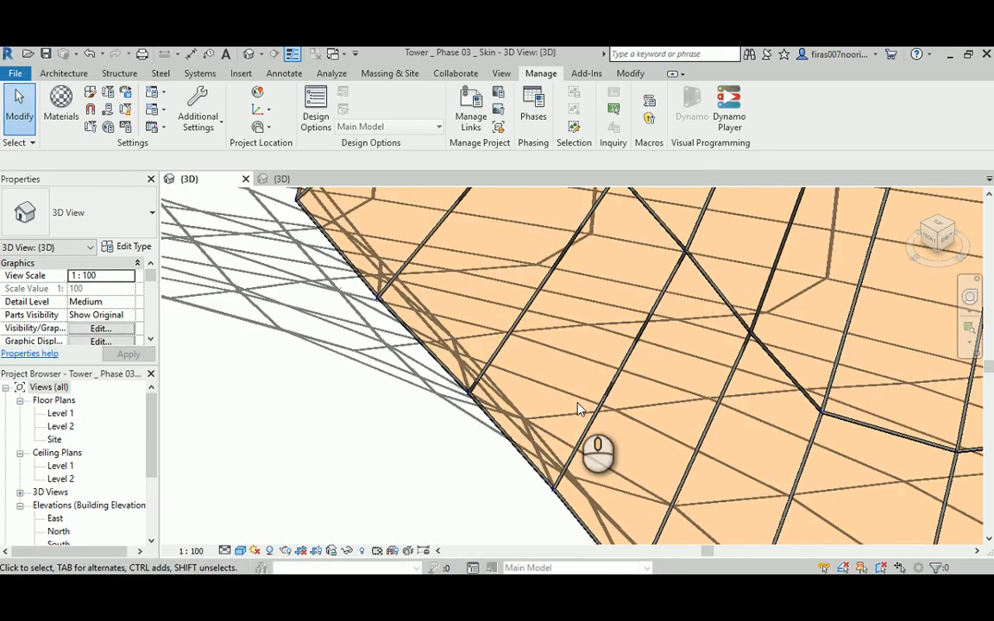
mouse_move(488, 441)
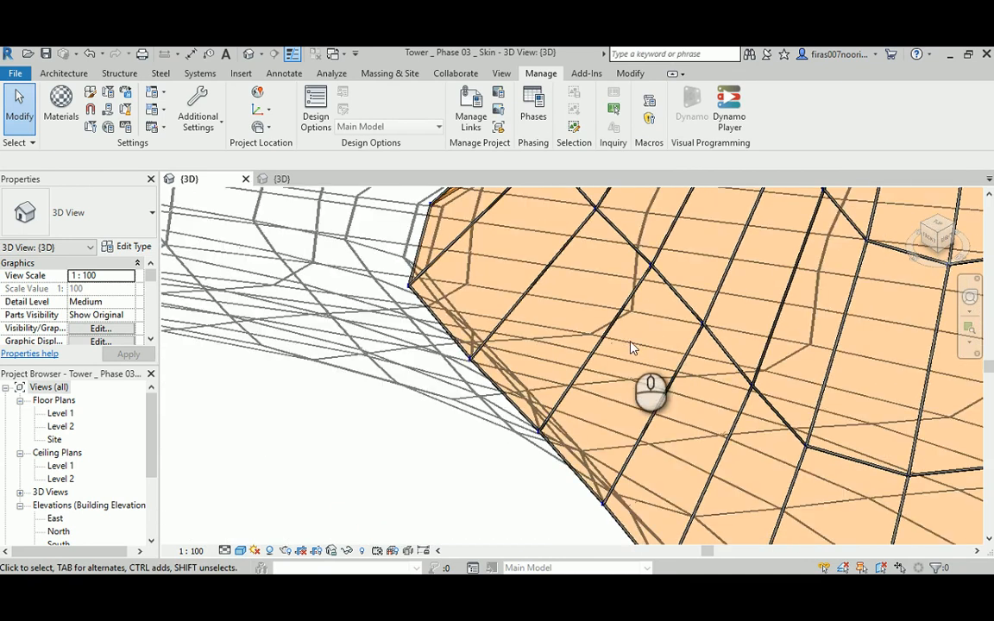
mouse_move(386, 595)
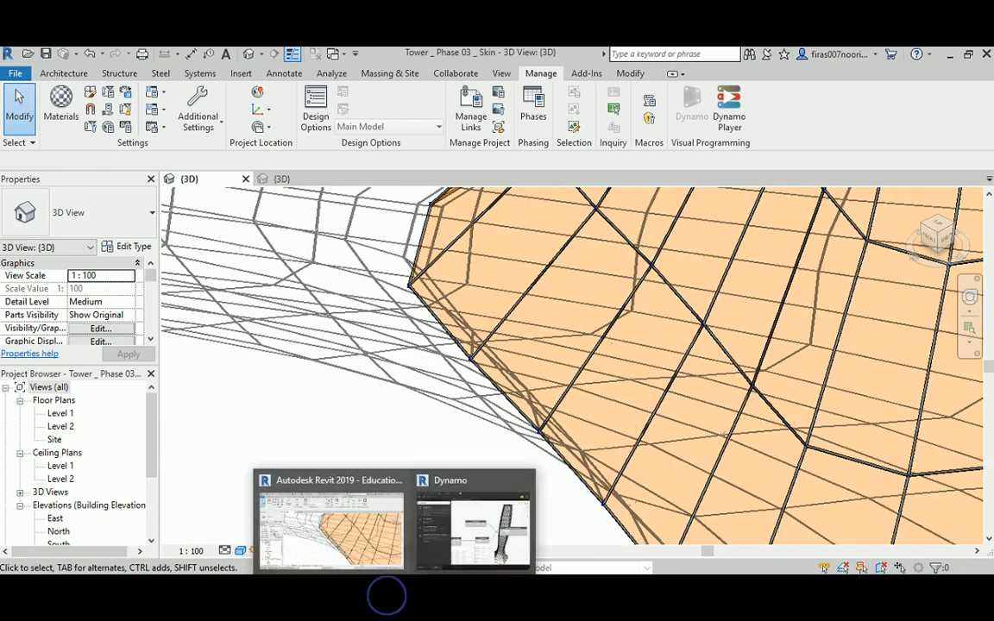
Restore Dynamo and open the Panel.PanelQuad node's context menu to hide the skin
click(473, 518)
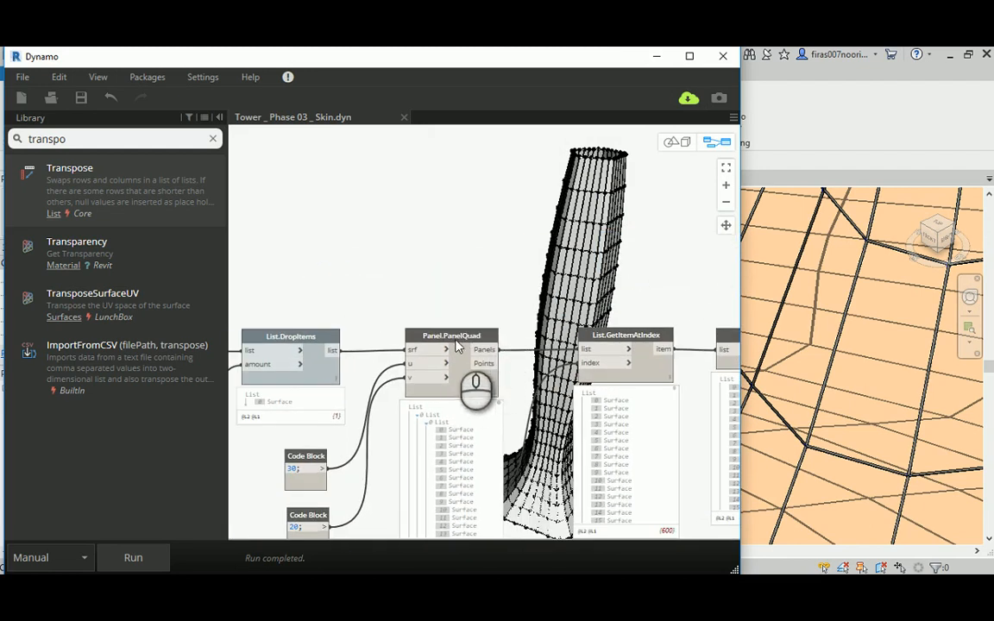
right_click(451, 336)
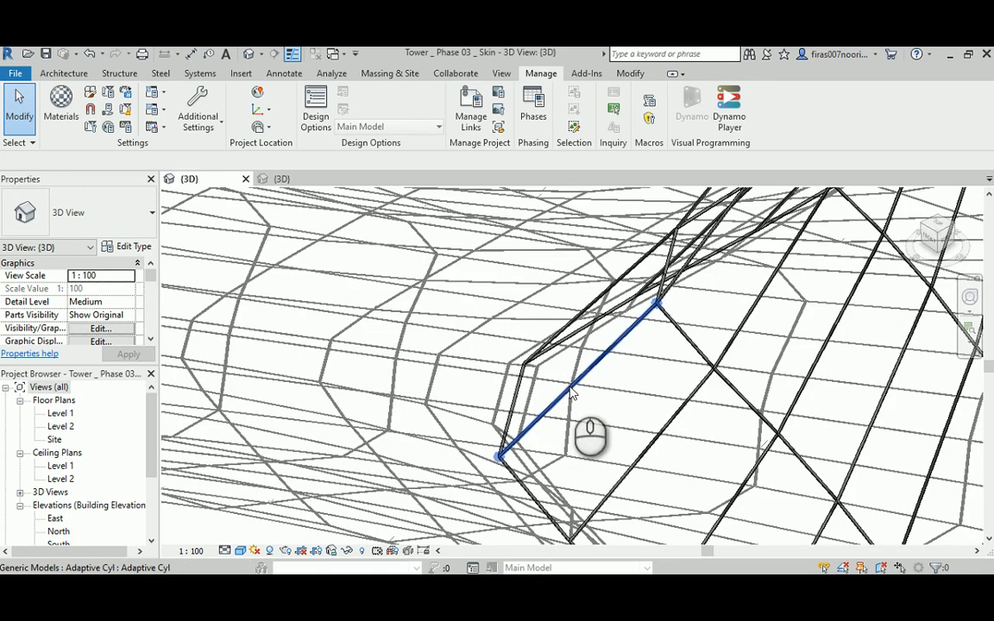
Set an Adaptive Cyl member's Rad type parameter to 0.6 and apply
click(574, 389)
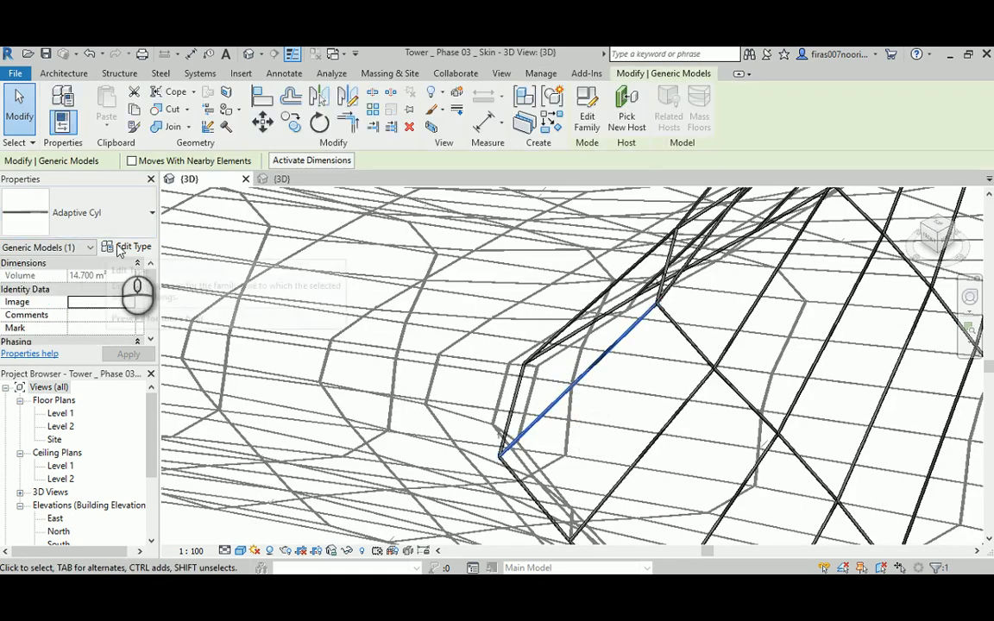
click(133, 246)
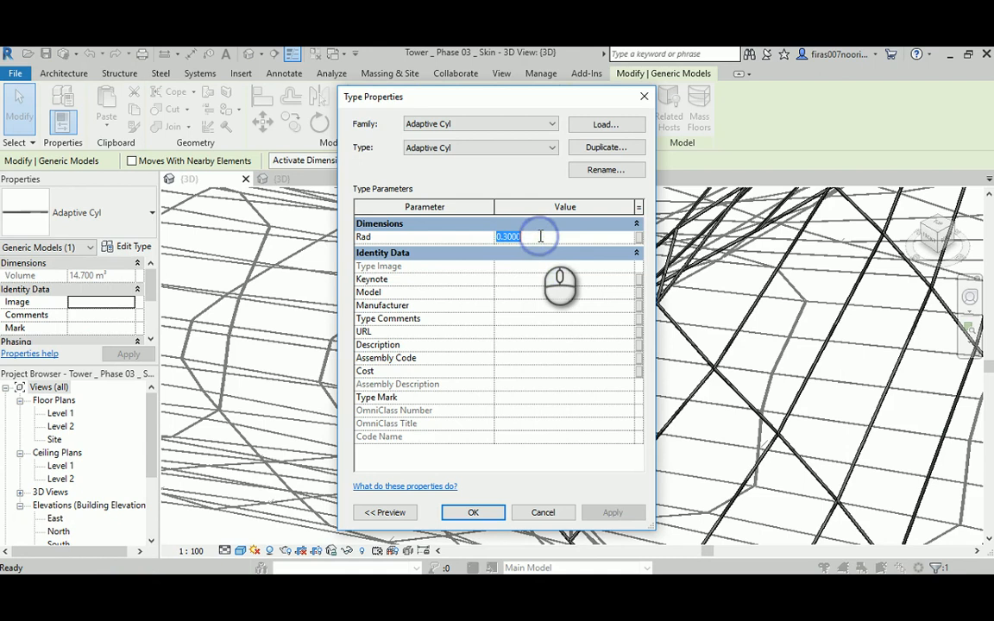
text(.6)
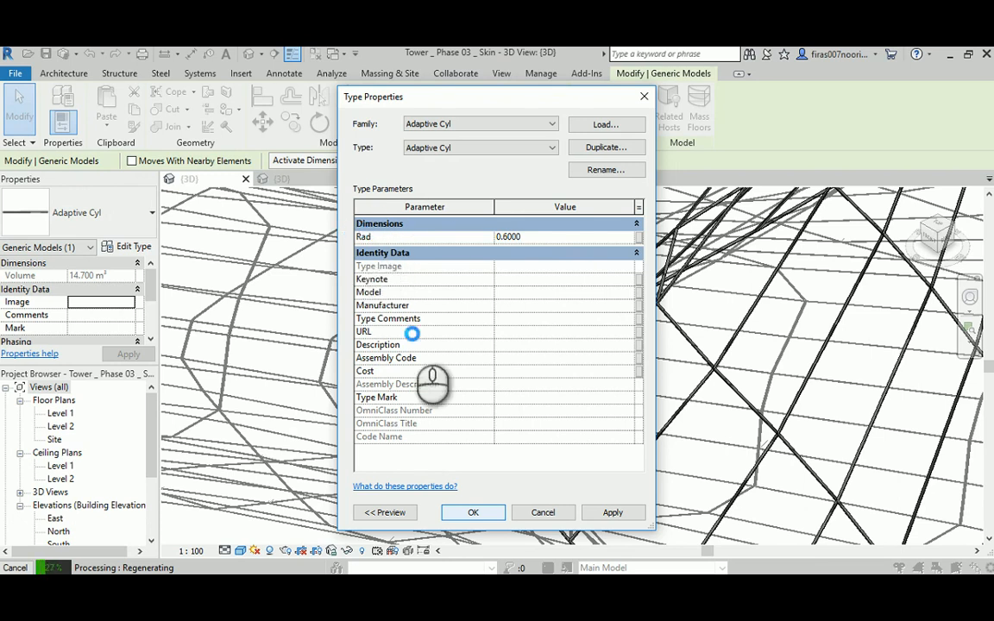
click(472, 512)
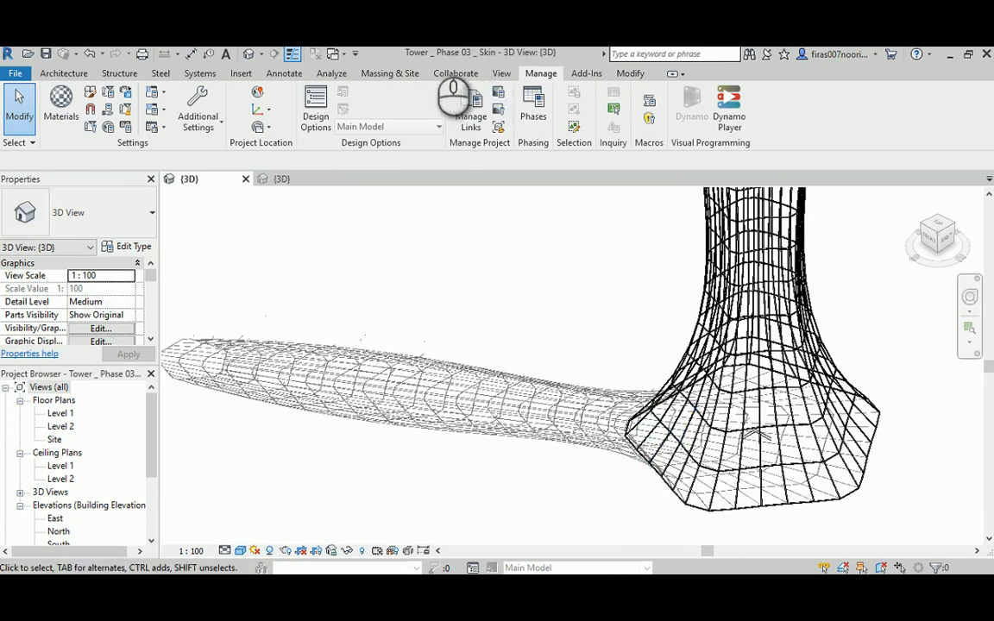
mouse_move(590, 184)
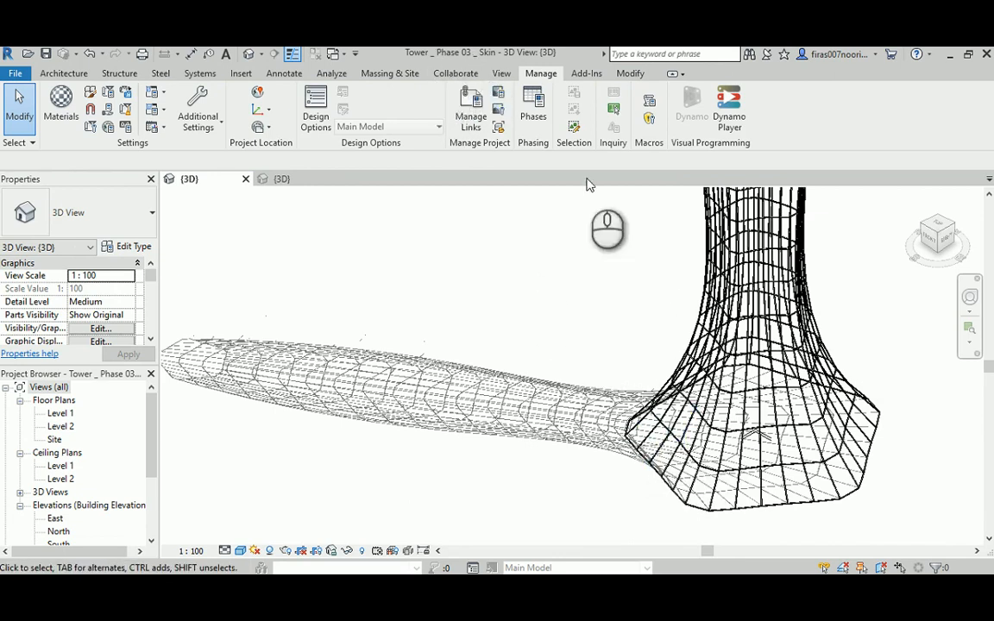
mouse_move(803, 518)
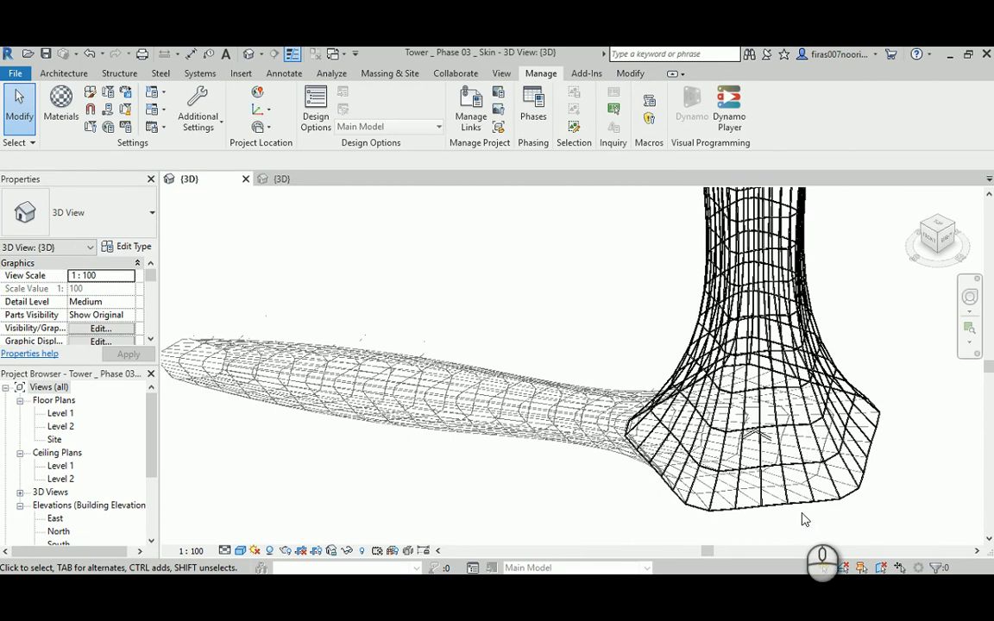
click(743, 458)
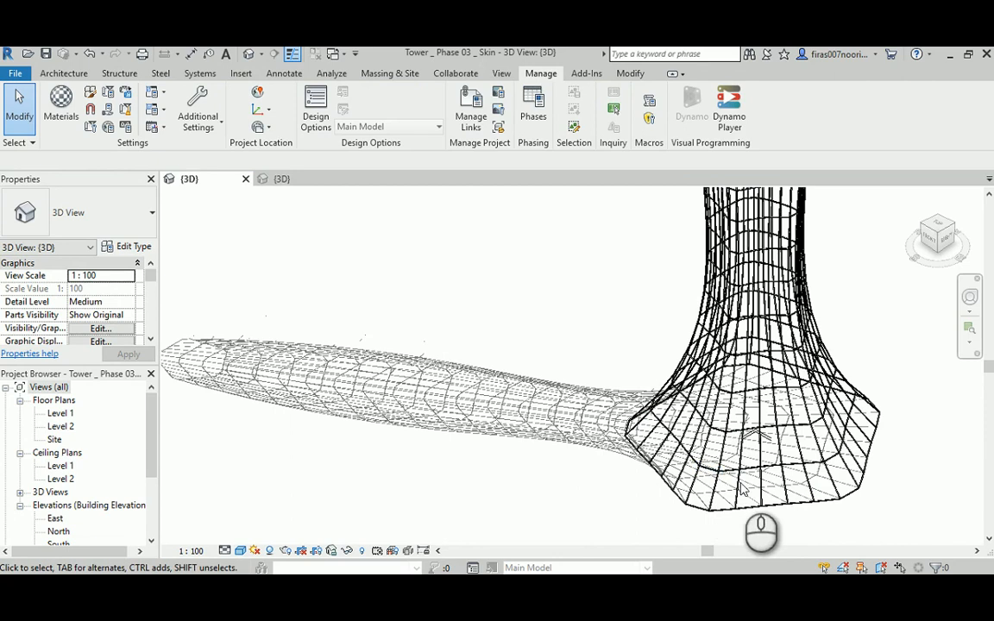
click(747, 310)
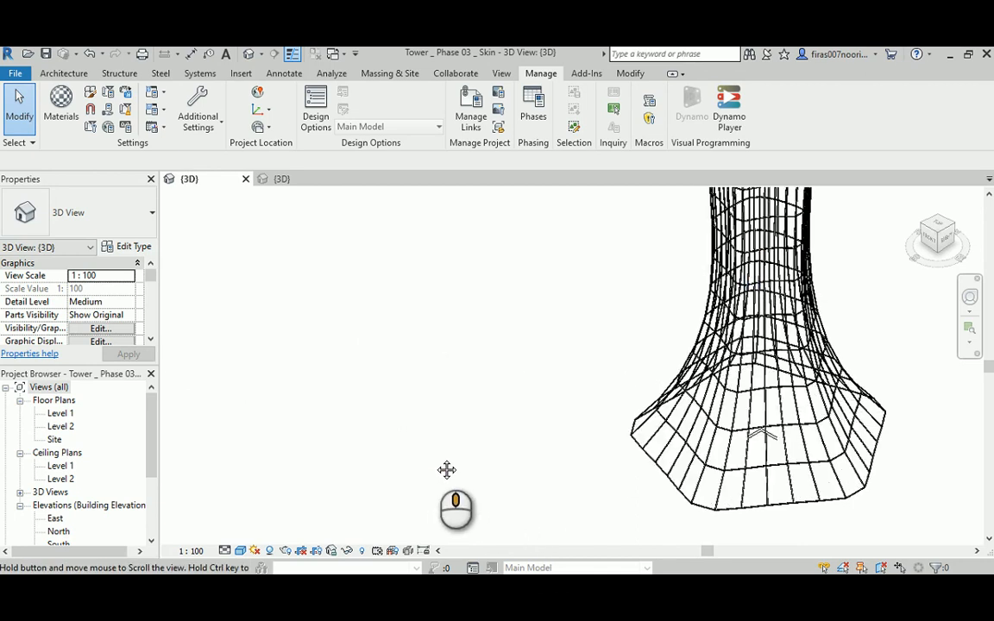
drag(447, 469, 444, 462)
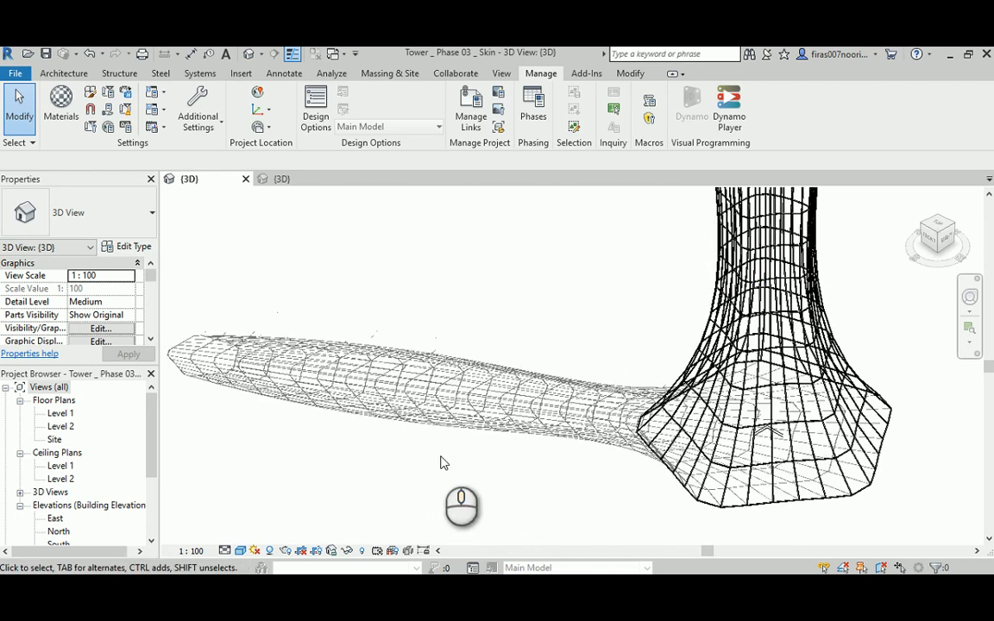